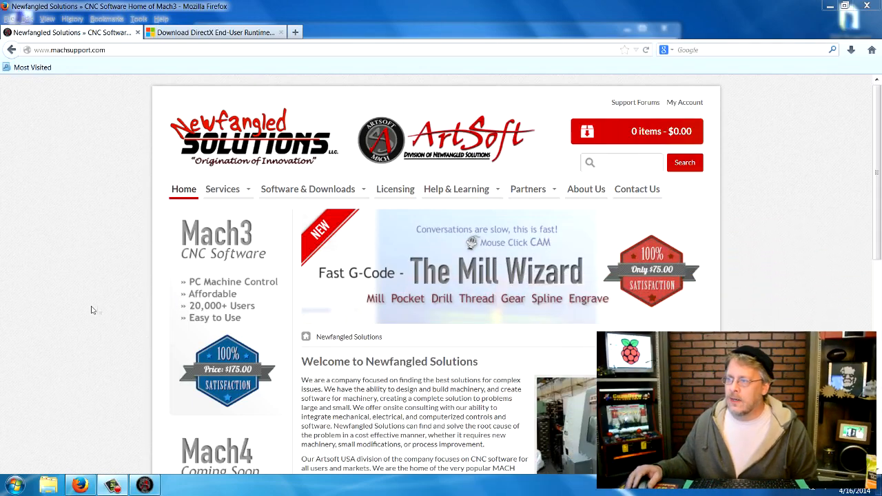
- Navigate from Software & Downloads to the Mach3 Plugins page and scroll to the Xbox 360 Controller entry
{"action": "left_click", "coordinate": [309, 188]}
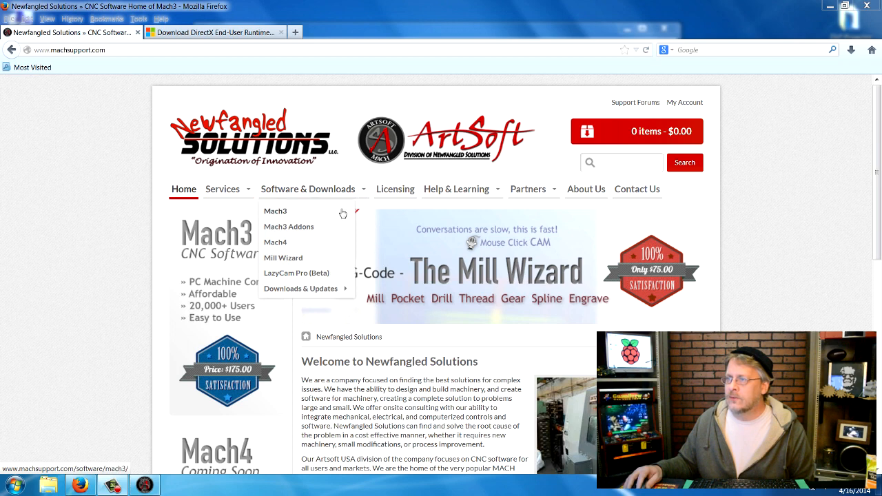
{"action": "mouse_move", "coordinate": [303, 292]}
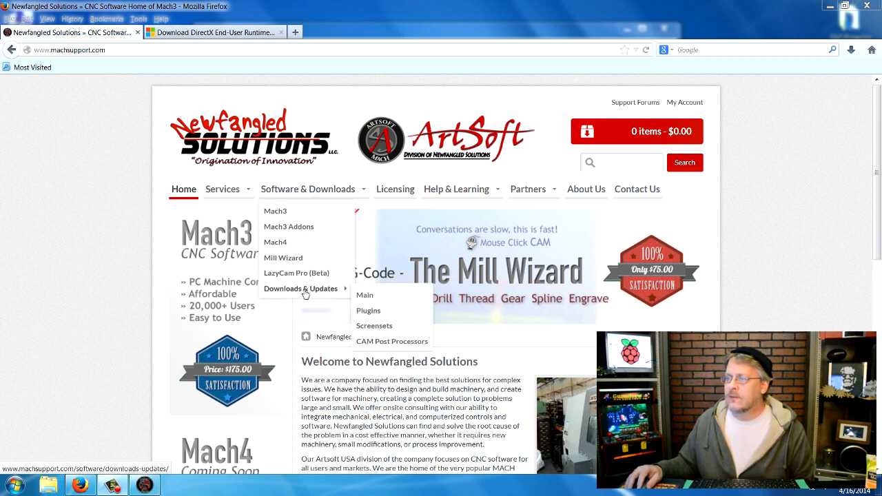
{"action": "mouse_move", "coordinate": [370, 313]}
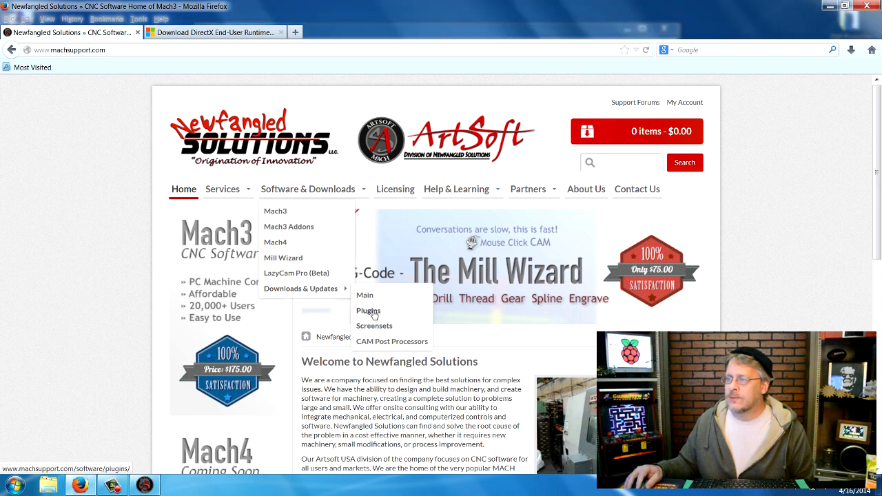
{"action": "left_click", "coordinate": [368, 312]}
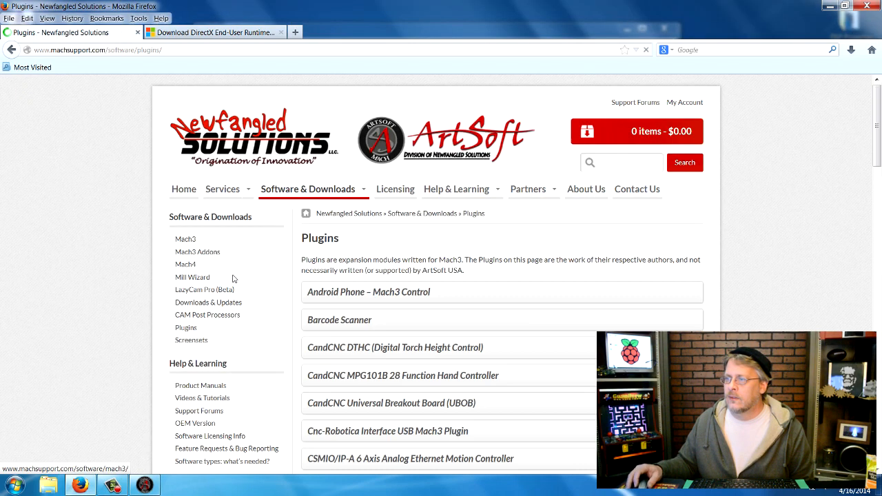
{"action": "scroll", "scroll_direction": "down", "scroll_amount": 3}
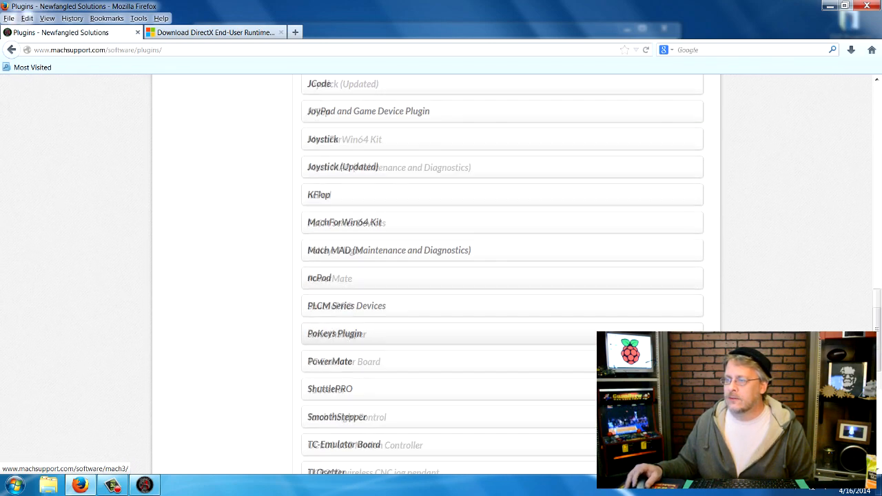
{"action": "scroll", "scroll_direction": "down", "scroll_amount": 3}
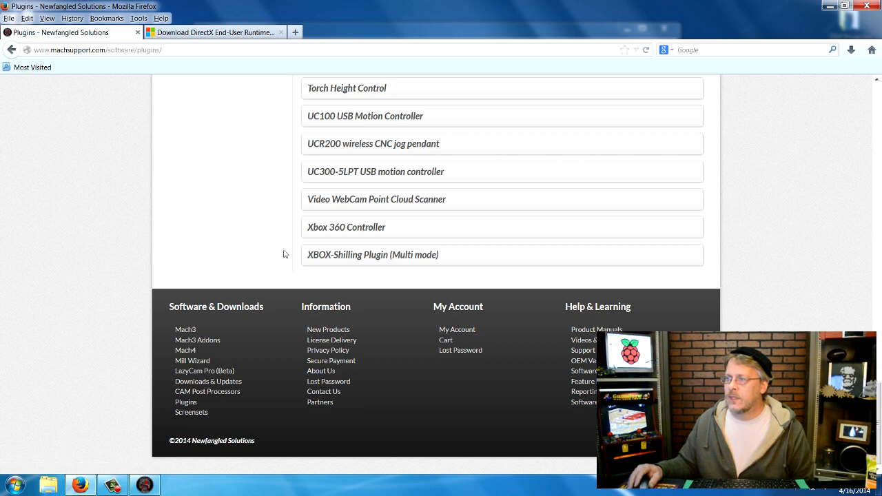
{"action": "mouse_move", "coordinate": [327, 236]}
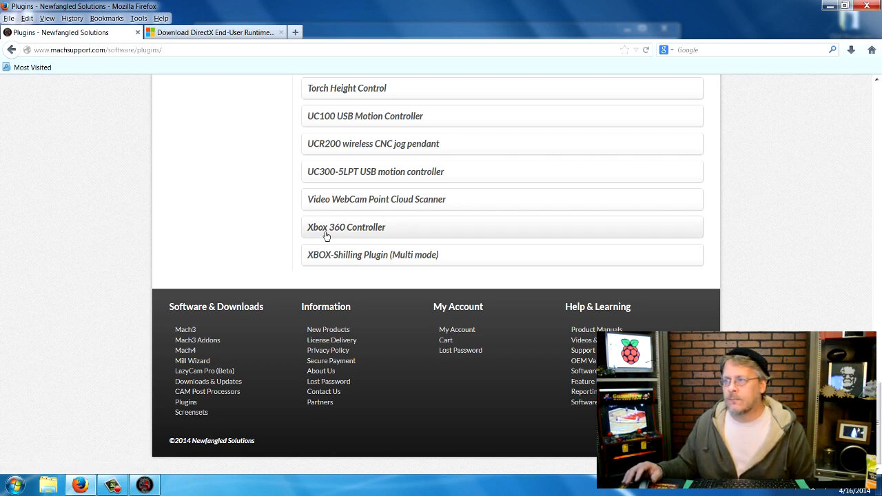
{"action": "mouse_move", "coordinate": [370, 259]}
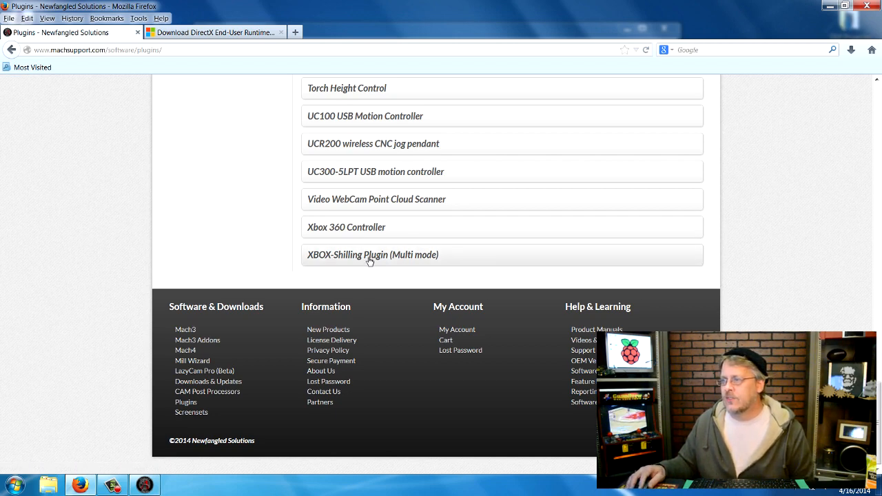
{"action": "mouse_move", "coordinate": [337, 231]}
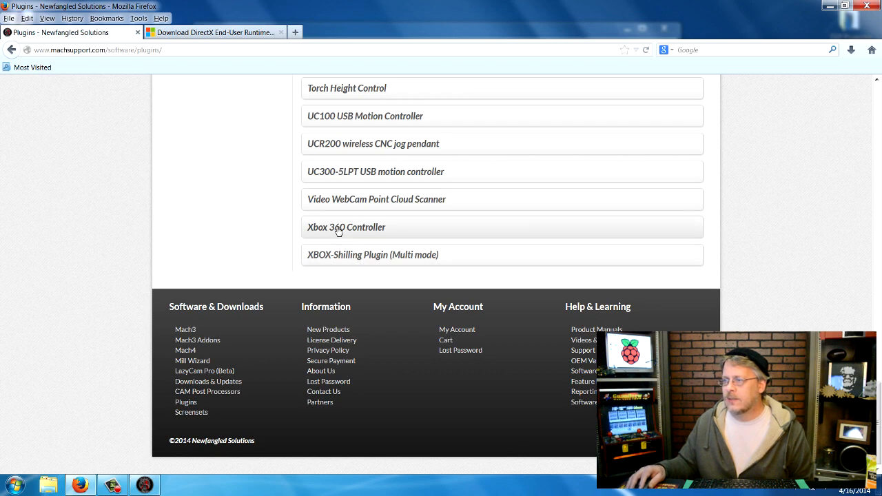
- Expand the Xbox 360 Controller plugin entry to see its details, then bring up the Start menu
{"action": "left_click", "coordinate": [345, 226]}
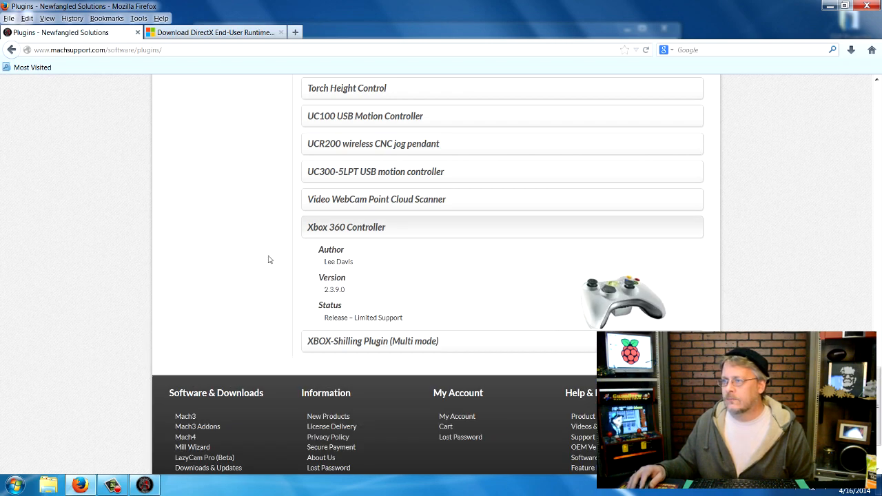
{"action": "scroll", "scroll_direction": "down", "scroll_amount": 3}
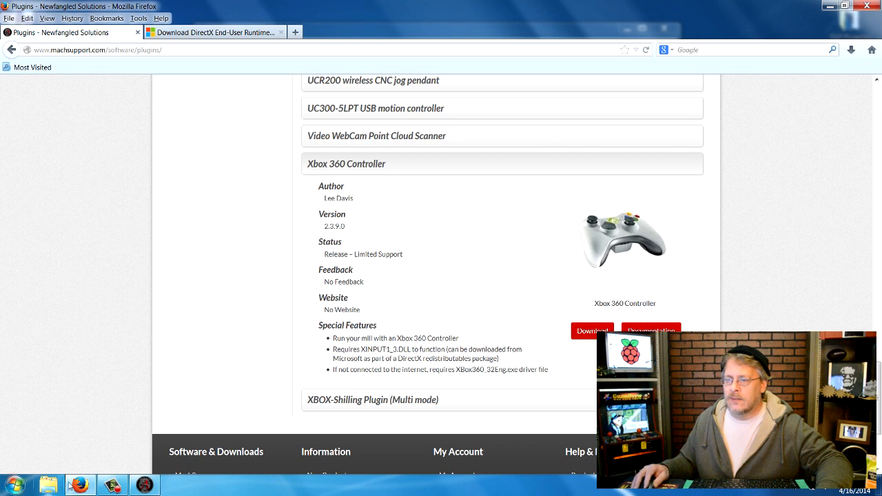
{"action": "left_click", "coordinate": [17, 480]}
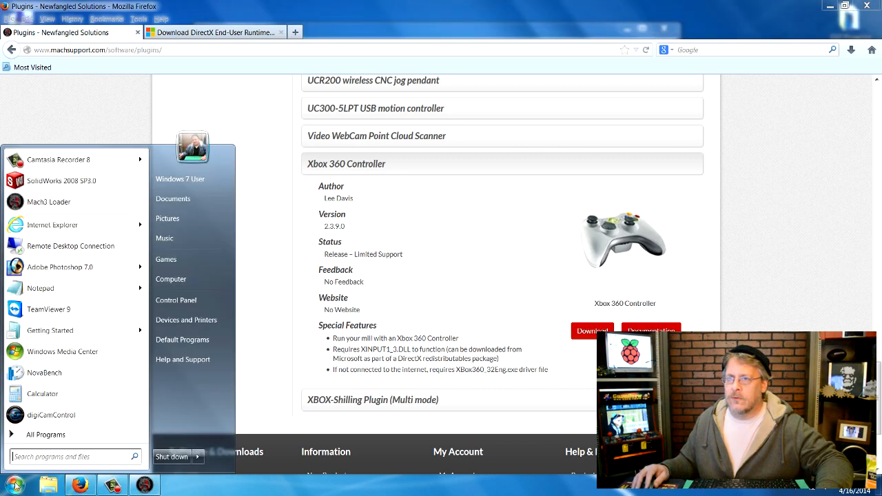
{"action": "left_click", "coordinate": [46, 209]}
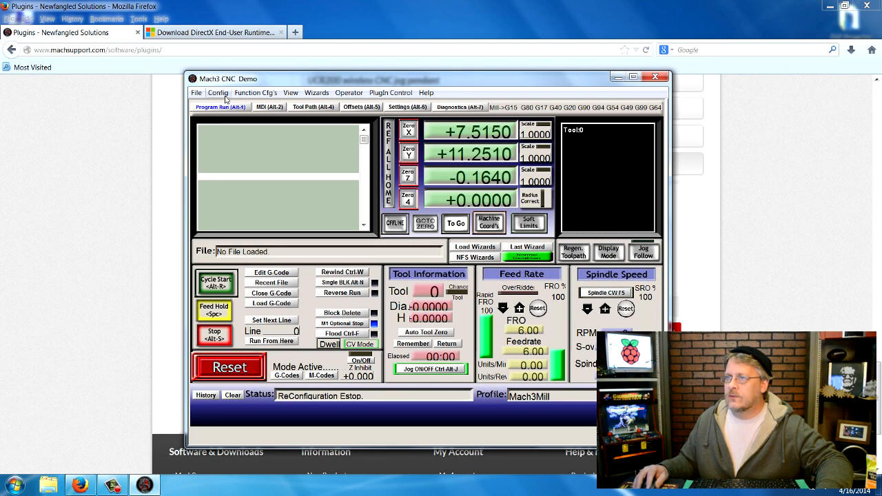
{"action": "left_click", "coordinate": [218, 92]}
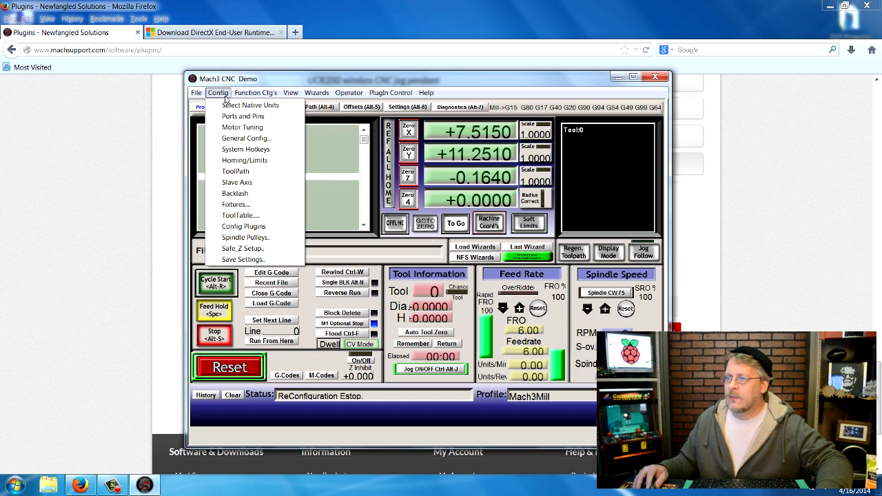
{"action": "mouse_move", "coordinate": [245, 138]}
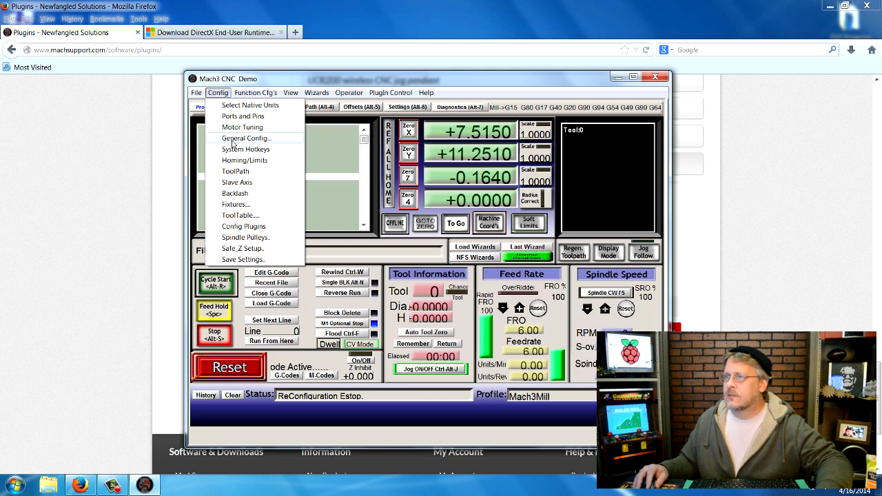
{"action": "mouse_move", "coordinate": [244, 160]}
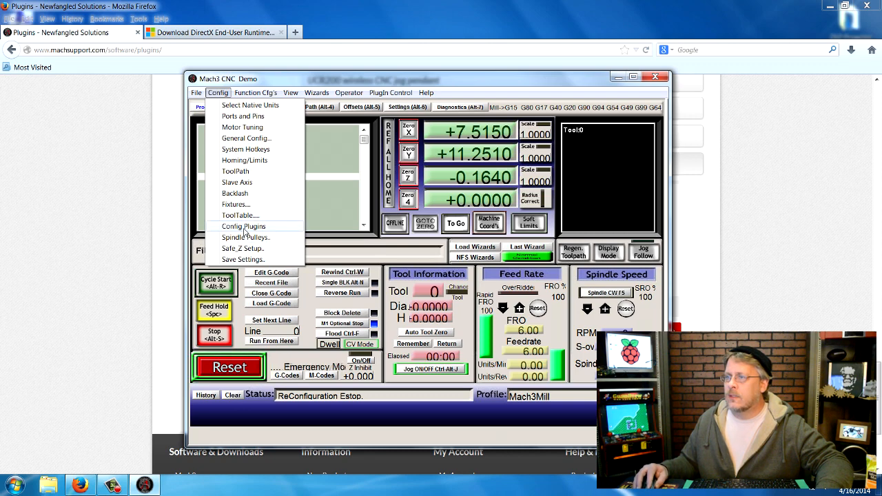
{"action": "left_click", "coordinate": [243, 226]}
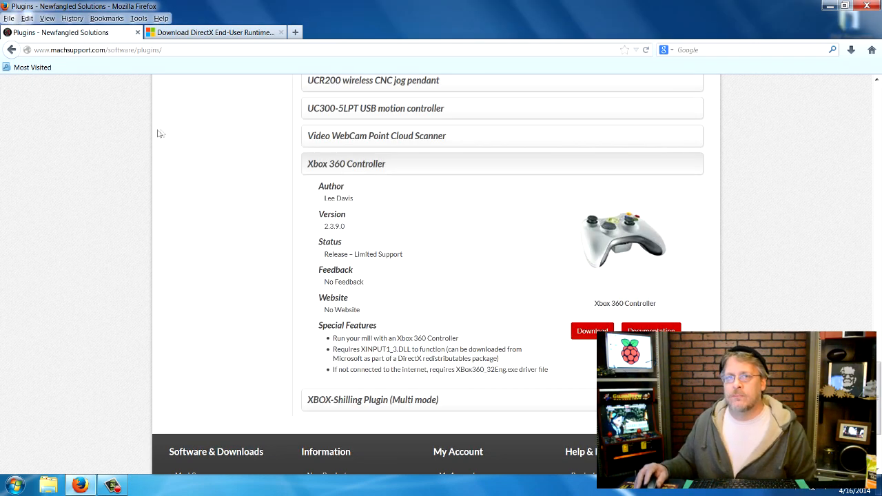
- Download XBox360Controller.m3p and save the file to the Desktop
{"action": "left_click", "coordinate": [593, 331]}
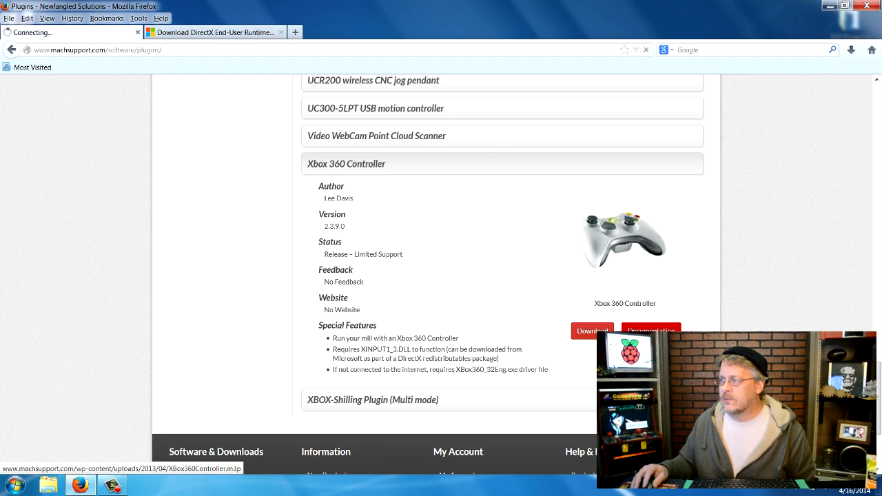
{"action": "left_click", "coordinate": [593, 331]}
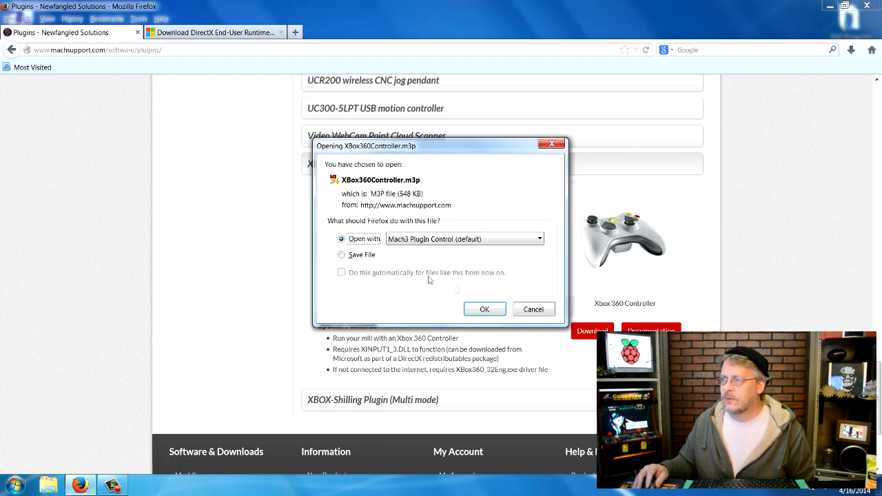
{"action": "left_click", "coordinate": [342, 253]}
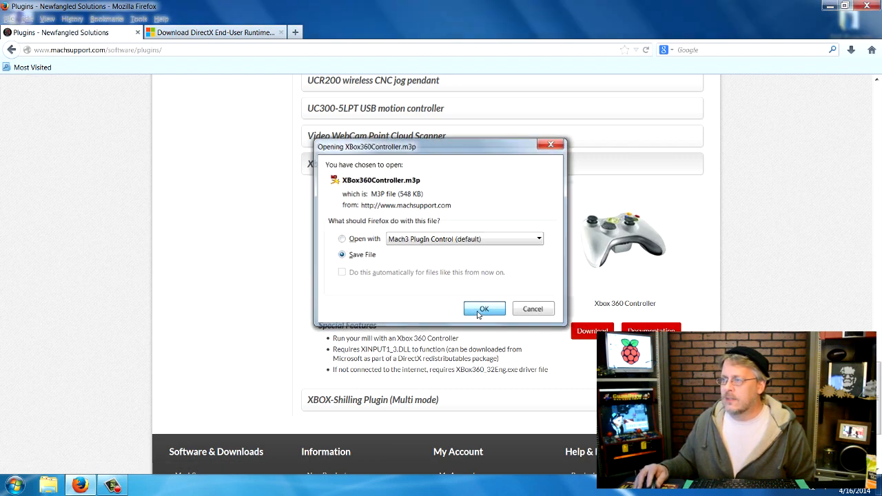
{"action": "left_click", "coordinate": [485, 308]}
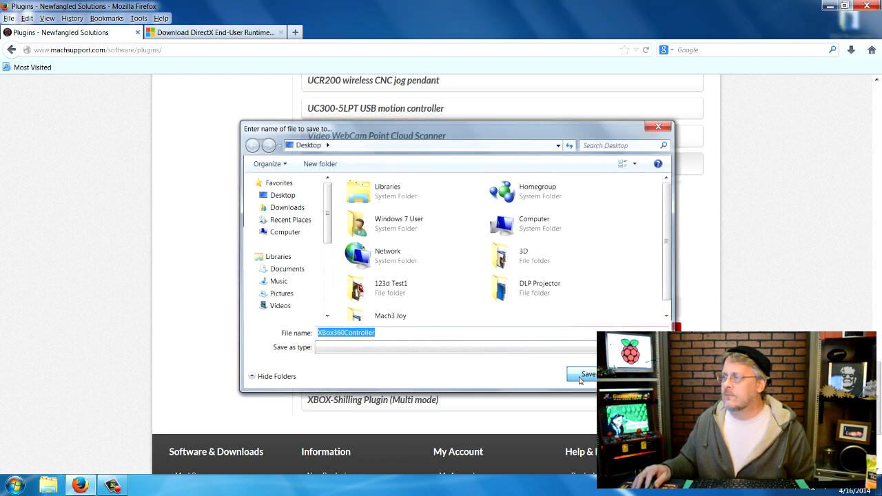
{"action": "left_click", "coordinate": [585, 374]}
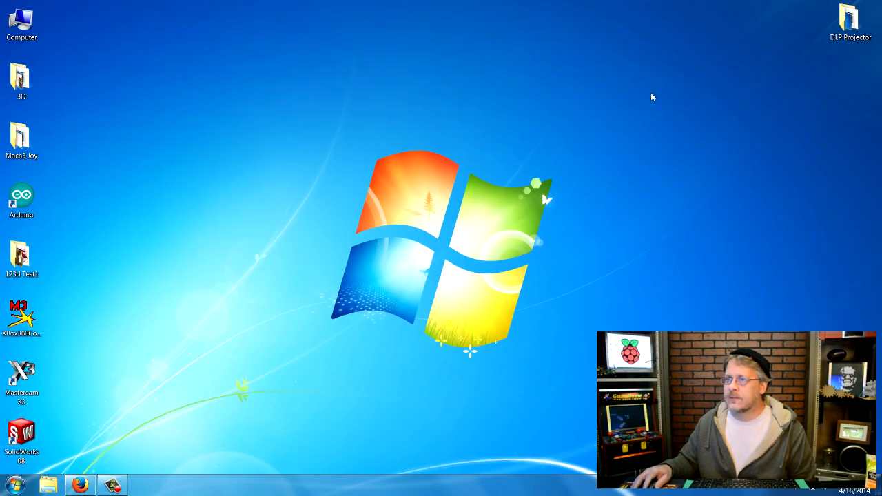
{"action": "mouse_move", "coordinate": [141, 424]}
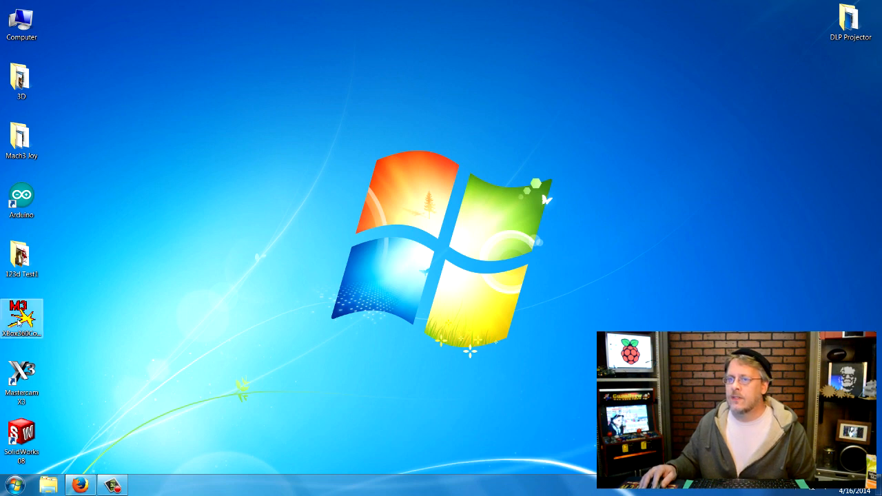
- Move the Xbox360Controller icon to the desktop centre and open the Computer window
{"action": "left_click_drag", "start_coordinate": [22, 317], "coordinate": [502, 85]}
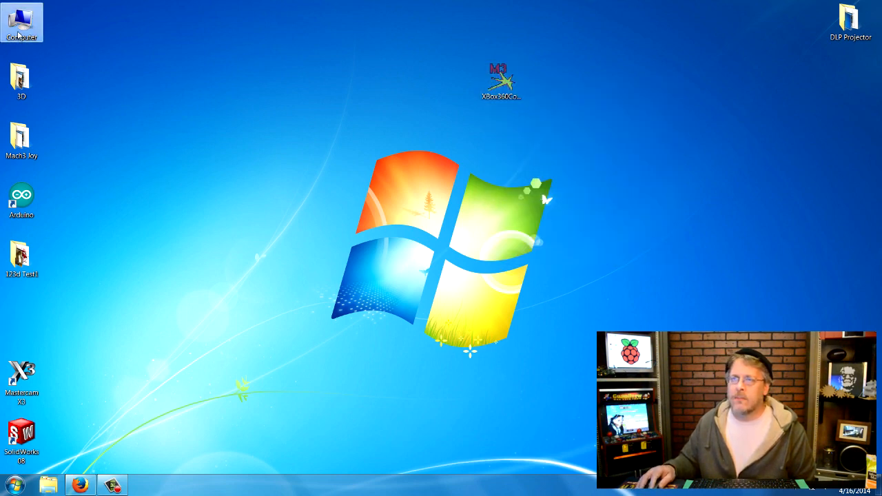
{"action": "double_click", "coordinate": [22, 17]}
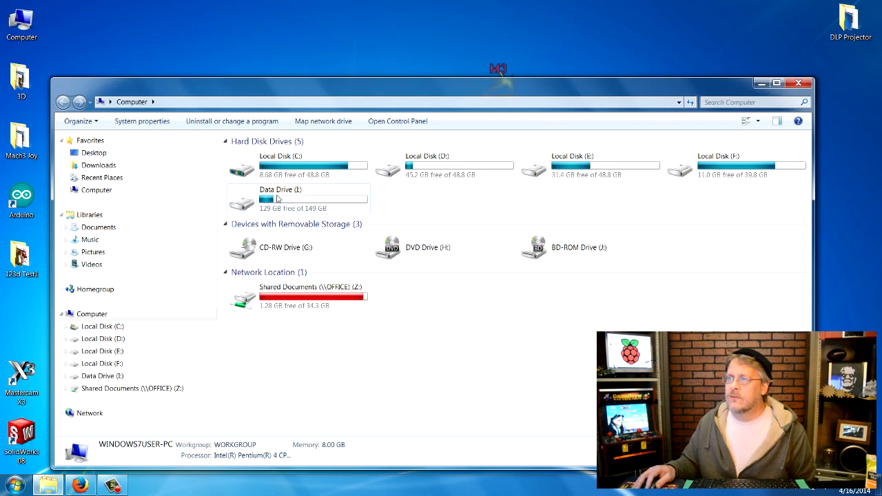
- Paste Xbox360Controller.m3p into C:\Mach3\PlugIns and return to the plugin page in Firefox
{"action": "double_click", "coordinate": [283, 164]}
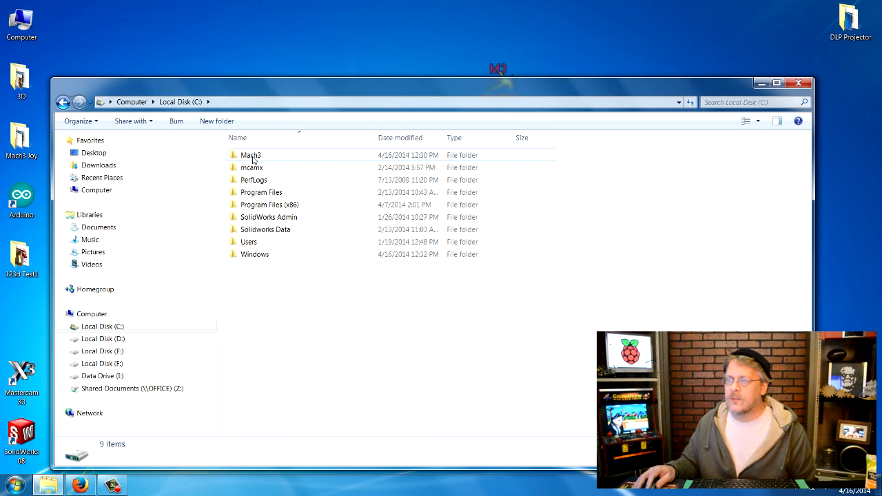
{"action": "double_click", "coordinate": [251, 154]}
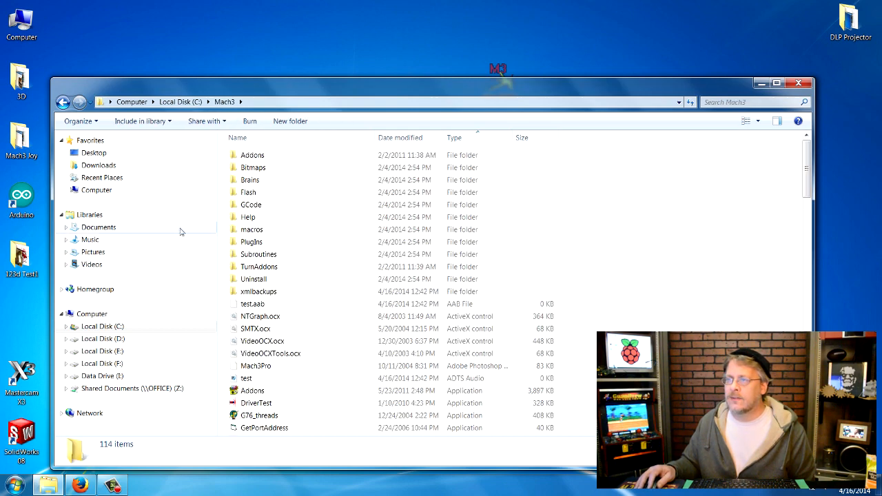
{"action": "mouse_move", "coordinate": [253, 243]}
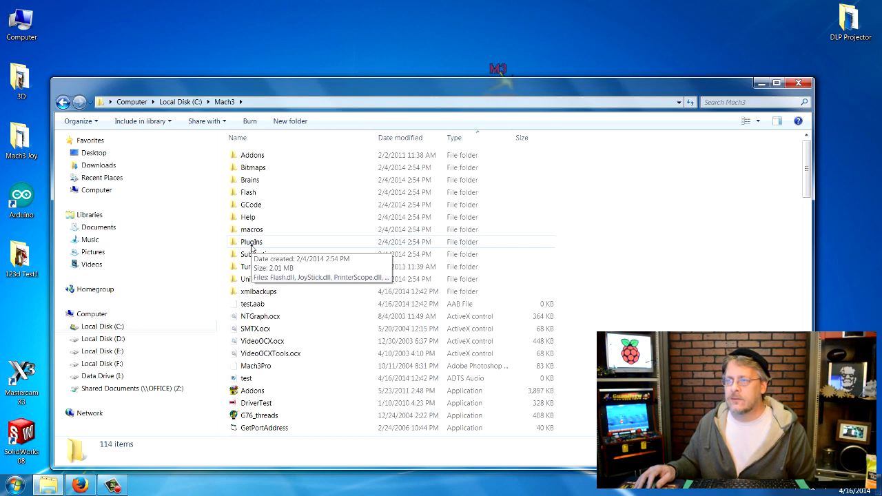
{"action": "double_click", "coordinate": [251, 243]}
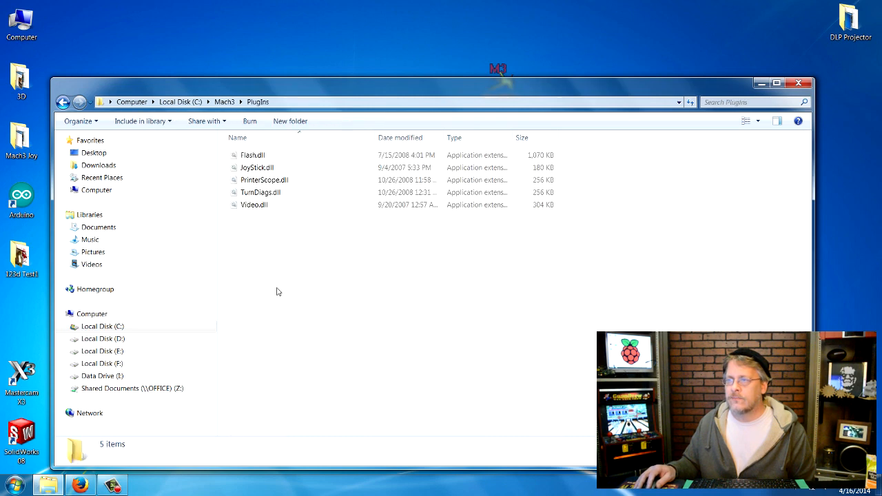
{"action": "mouse_move", "coordinate": [262, 218]}
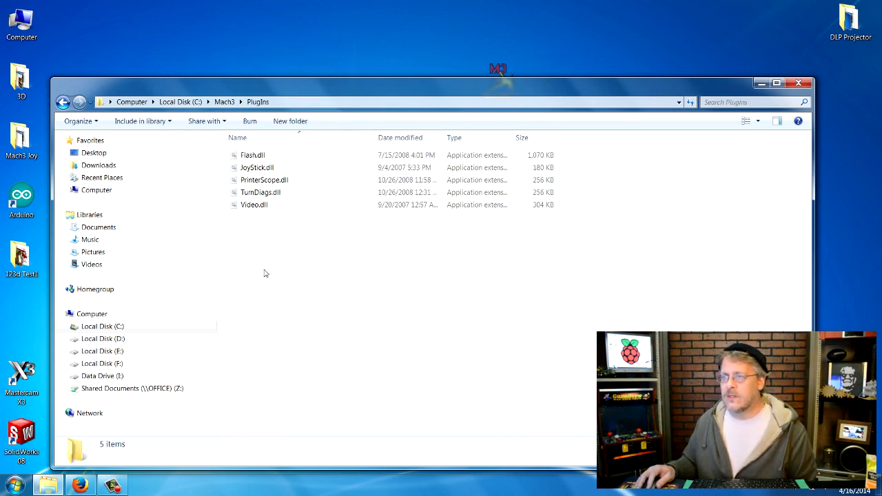
{"action": "right_click", "coordinate": [264, 273]}
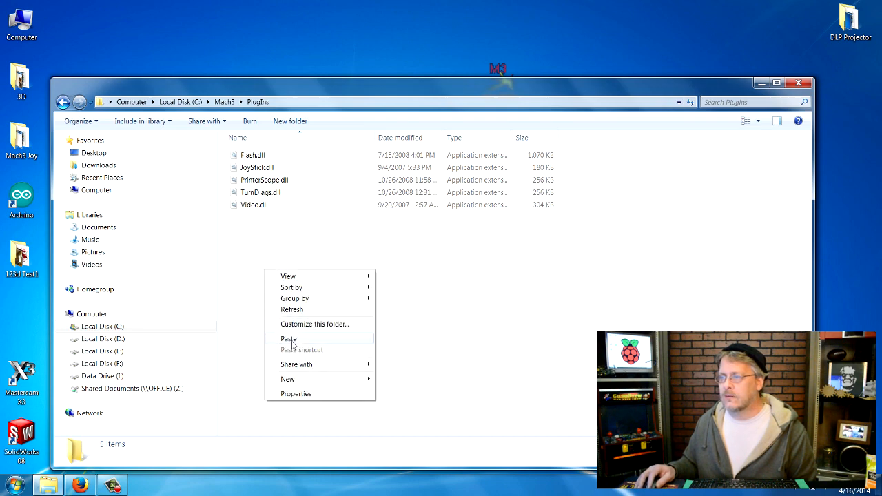
{"action": "left_click", "coordinate": [288, 339]}
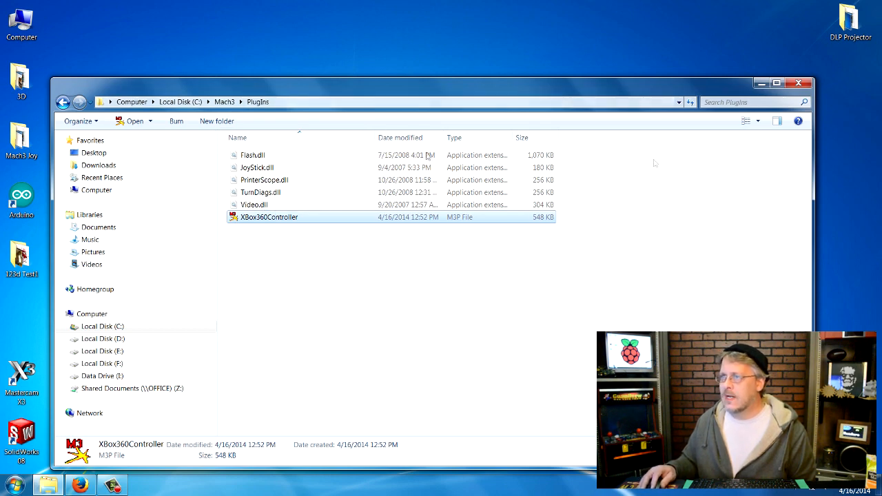
{"action": "left_click", "coordinate": [798, 83]}
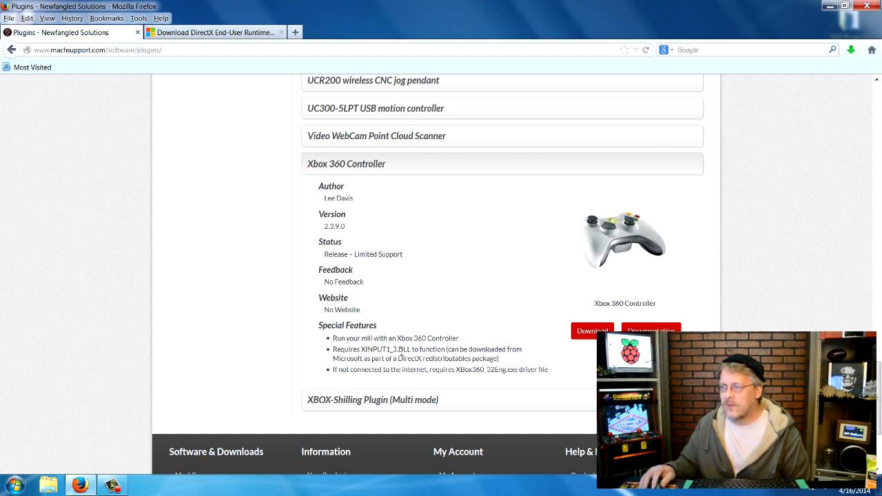
{"action": "mouse_move", "coordinate": [413, 355]}
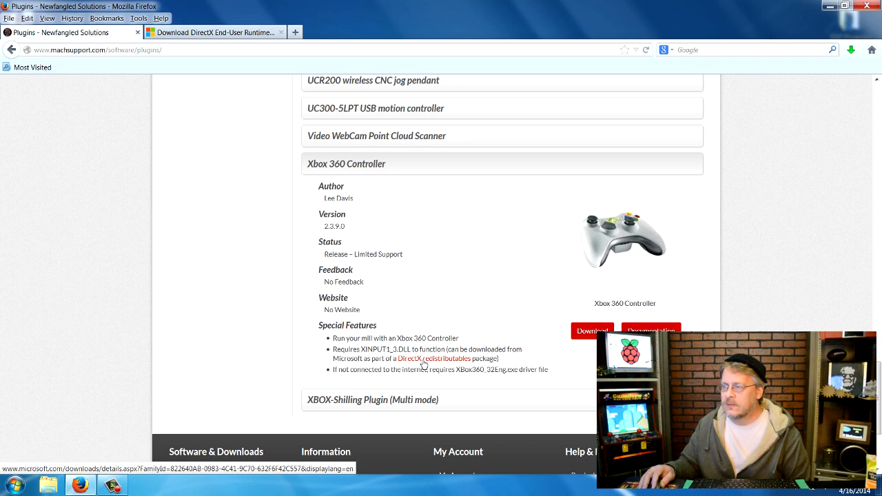
- Open the DirectX redistributable link in a new tab and close the duplicate DirectX tab
{"action": "right_click", "coordinate": [433, 359]}
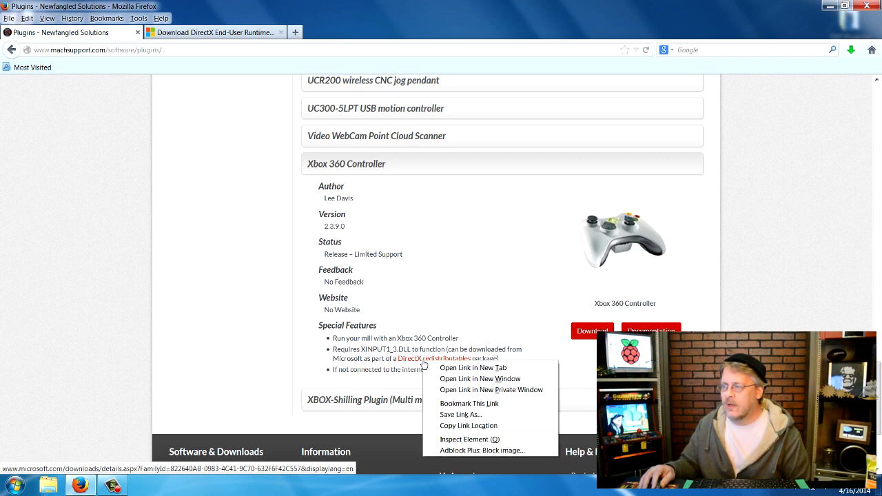
{"action": "left_click", "coordinate": [472, 366]}
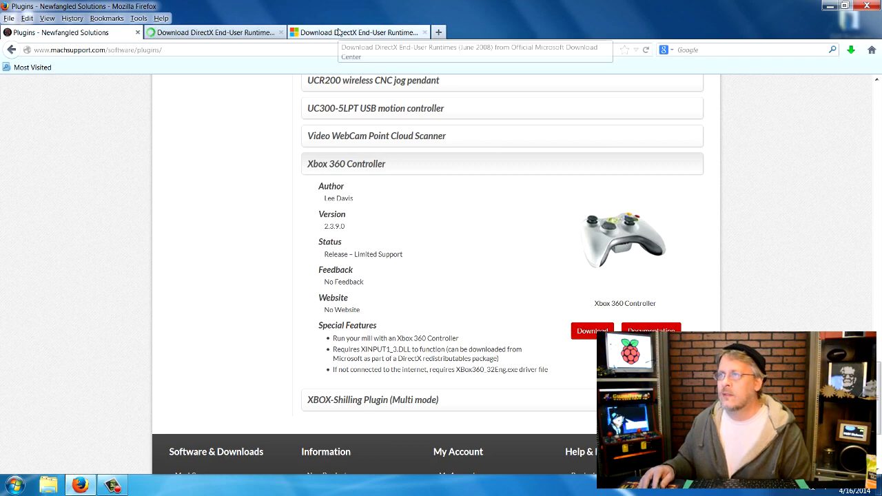
{"action": "left_click", "coordinate": [363, 32]}
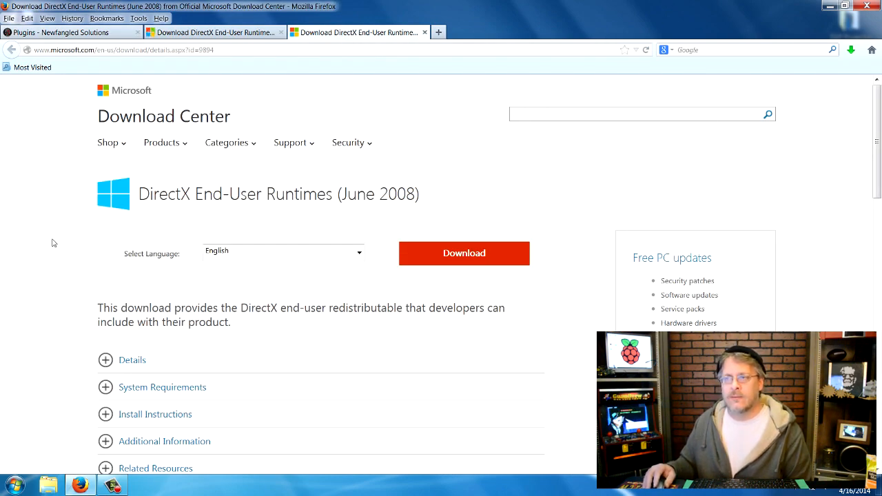
{"action": "mouse_move", "coordinate": [77, 240]}
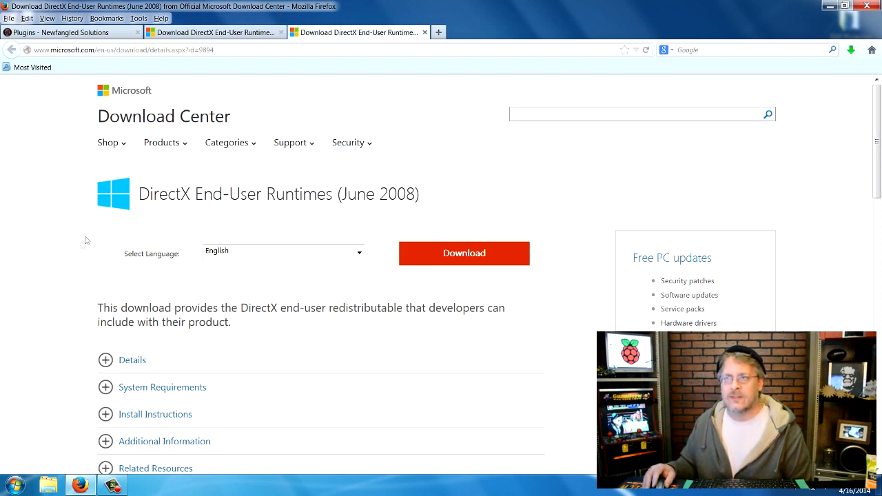
{"action": "mouse_move", "coordinate": [218, 237]}
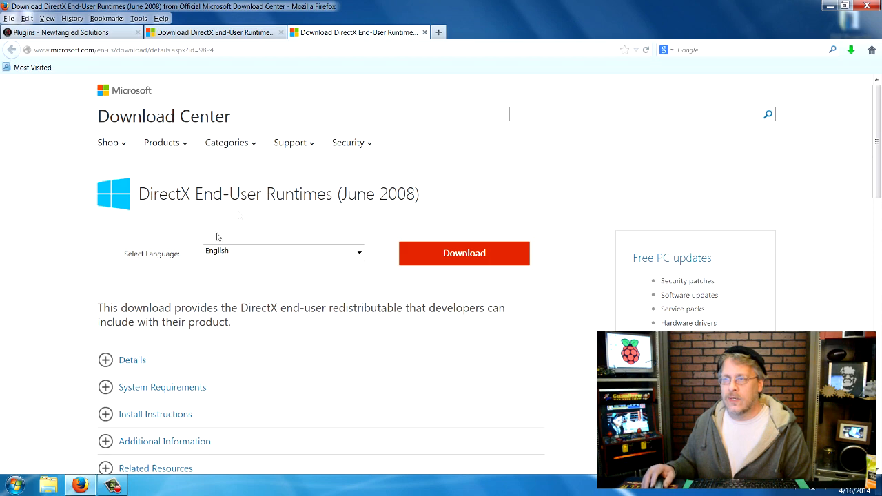
{"action": "mouse_move", "coordinate": [166, 248]}
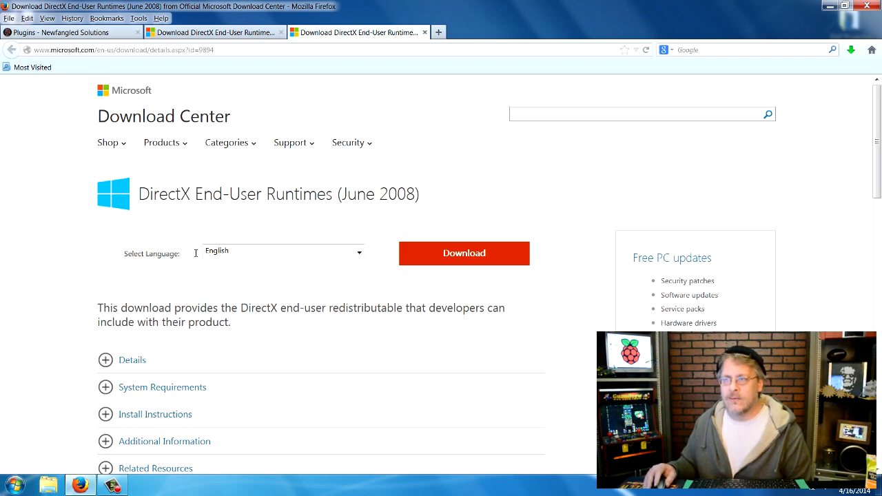
{"action": "mouse_move", "coordinate": [189, 340]}
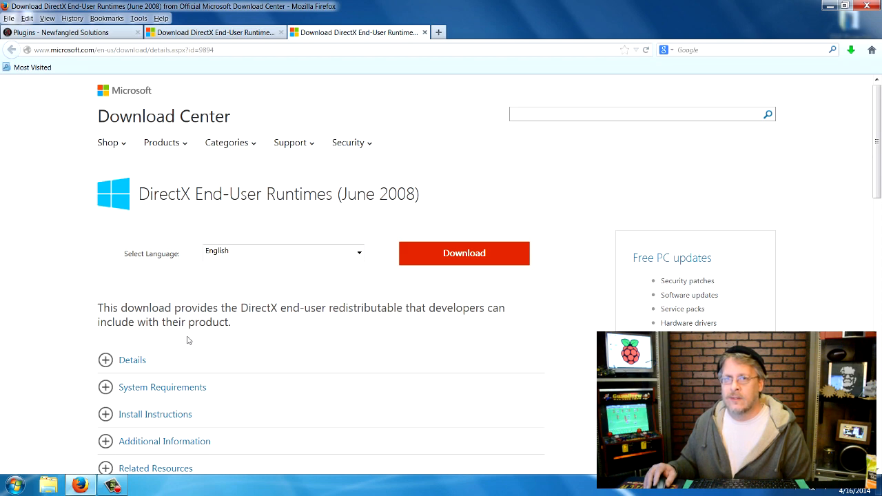
{"action": "mouse_move", "coordinate": [127, 163]}
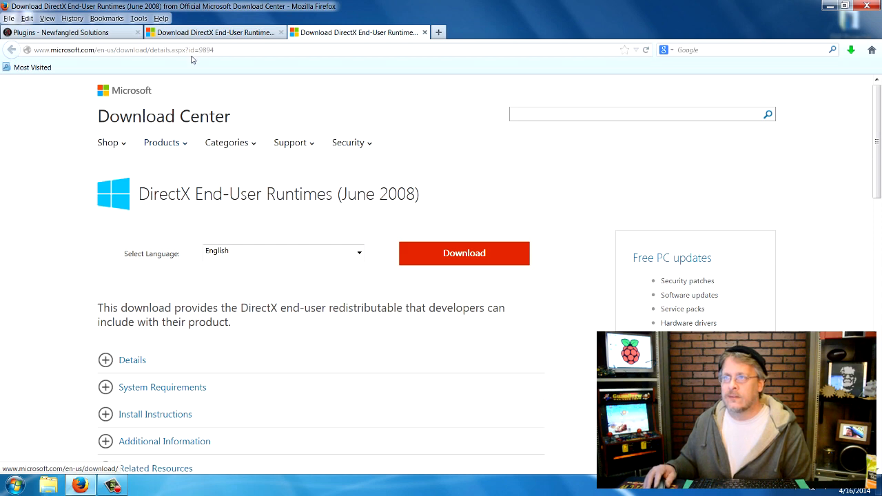
{"action": "left_click", "coordinate": [76, 32]}
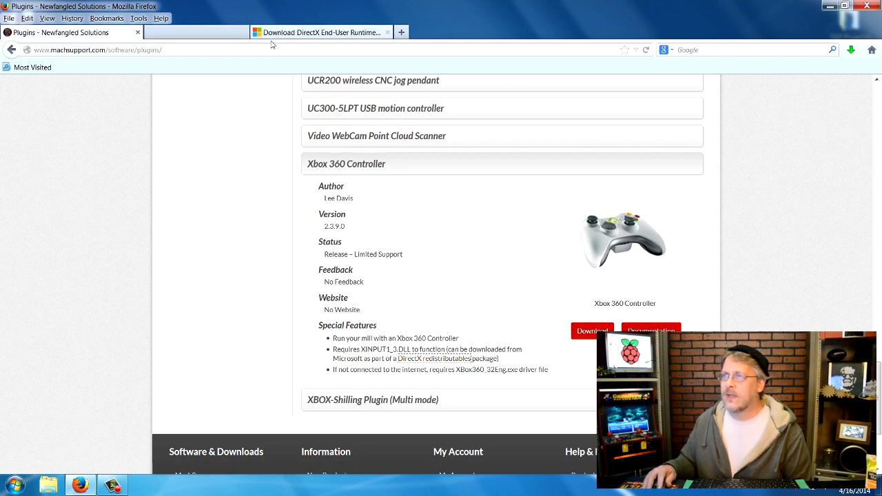
- From the DirectX tab's Popular downloads, open the DirectX End-User Runtime Web Installer page
{"action": "left_click", "coordinate": [331, 33]}
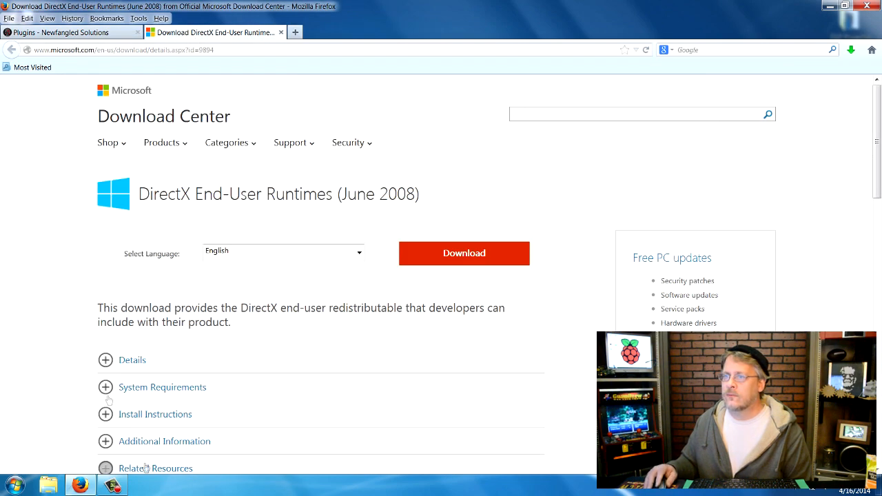
{"action": "scroll", "scroll_direction": "down", "scroll_amount": 3}
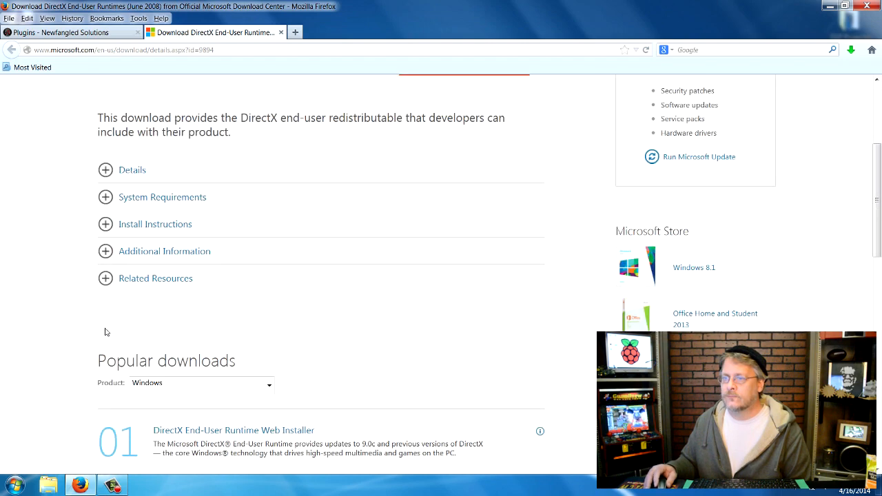
{"action": "scroll", "scroll_direction": "down", "scroll_amount": 3}
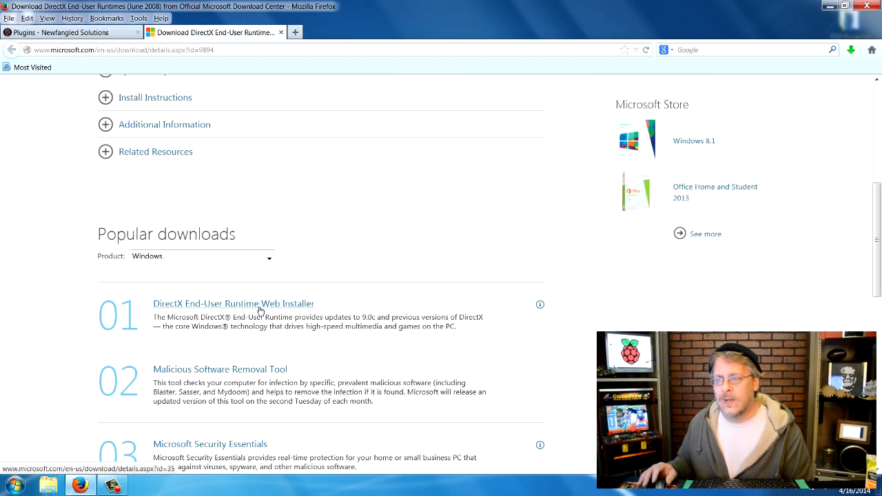
{"action": "left_click", "coordinate": [233, 303]}
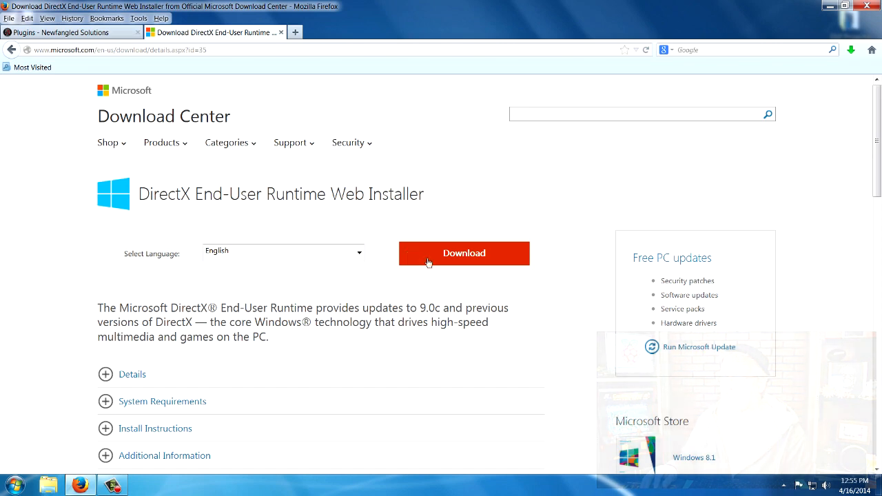
- Download dxwebsetup.exe to the Desktop, declining extra downloads, and check the downloads list
{"action": "left_click", "coordinate": [463, 254]}
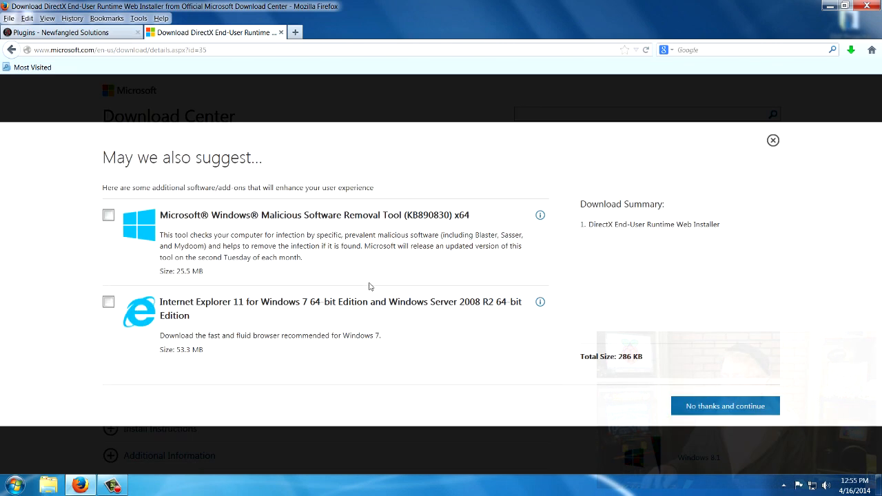
{"action": "mouse_move", "coordinate": [127, 288]}
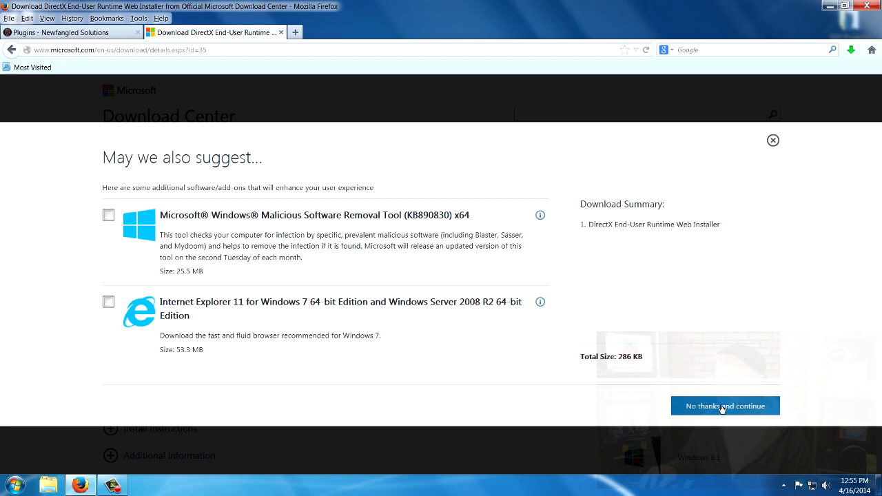
{"action": "left_click", "coordinate": [725, 405]}
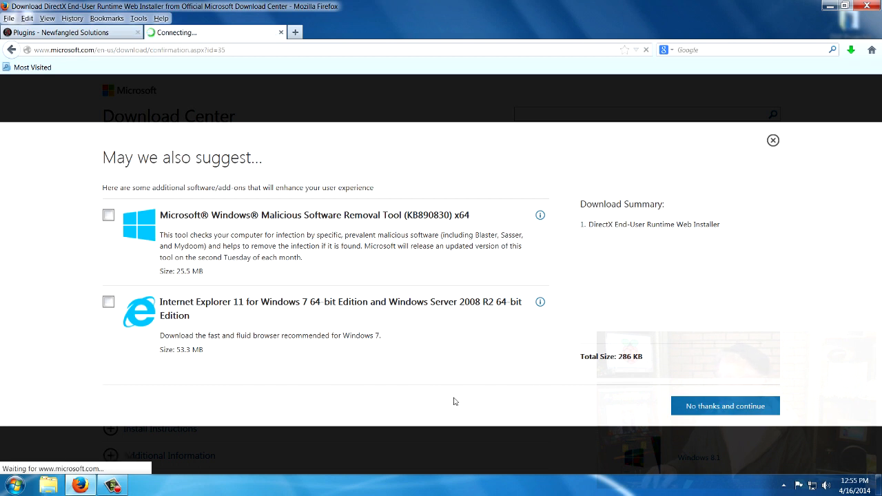
{"action": "left_click", "coordinate": [725, 405]}
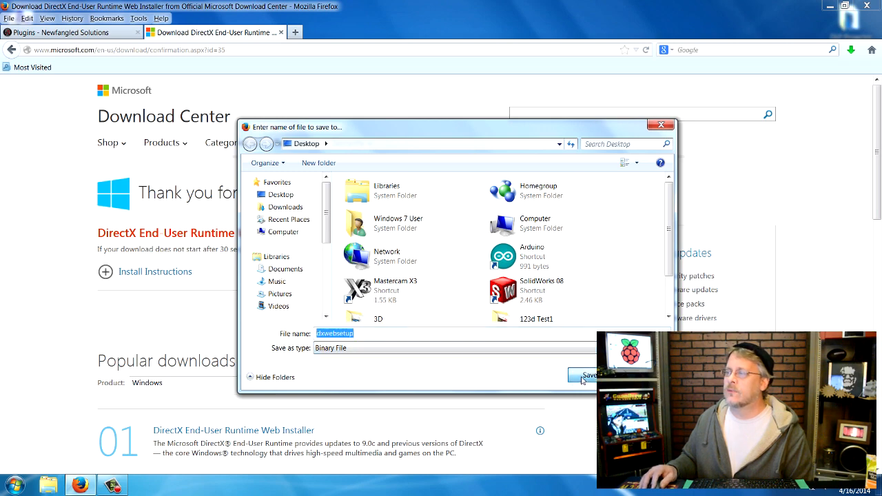
{"action": "left_click", "coordinate": [587, 374]}
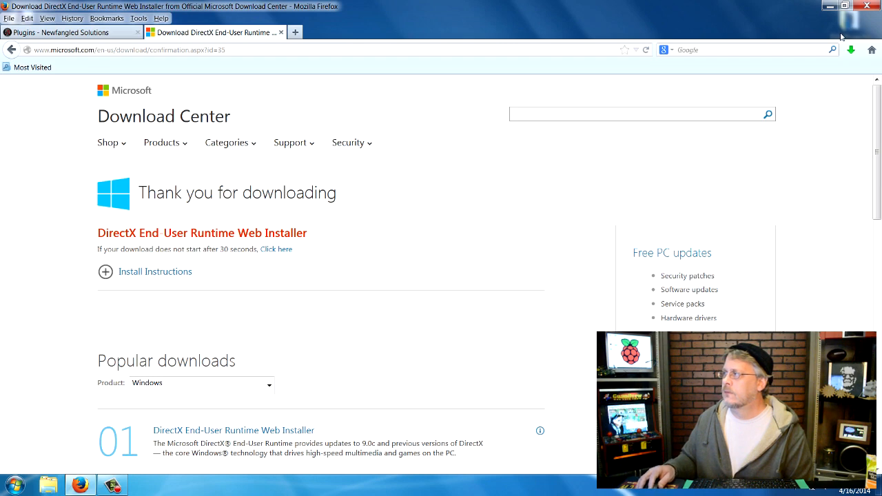
{"action": "left_click", "coordinate": [852, 49]}
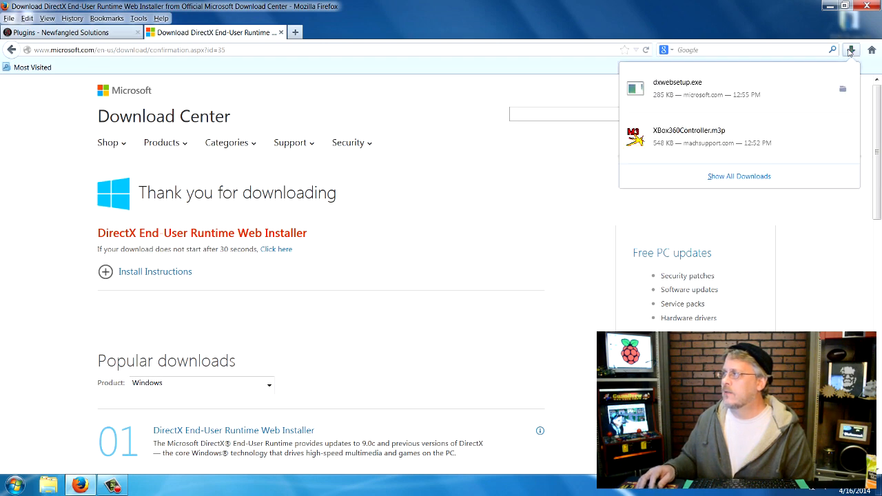
{"action": "mouse_move", "coordinate": [772, 100]}
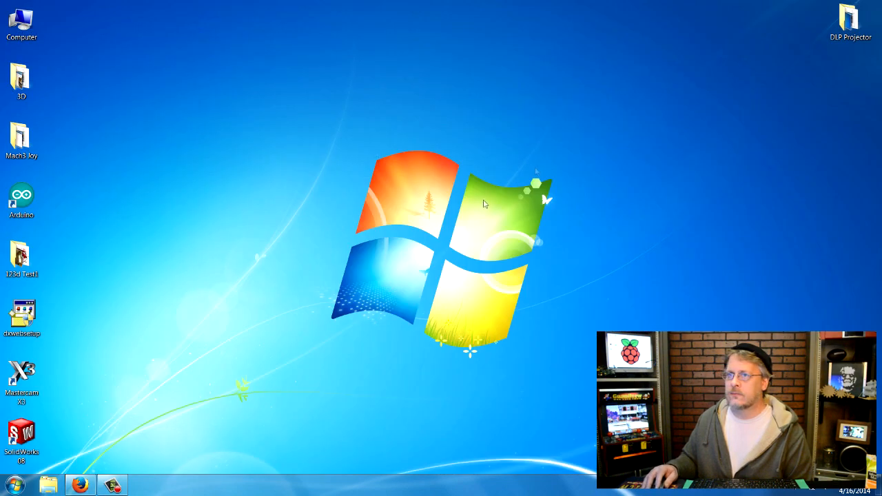
- Move dxwebsetup to the desktop's top centre and launch the DirectX installer
{"action": "left_click", "coordinate": [22, 314]}
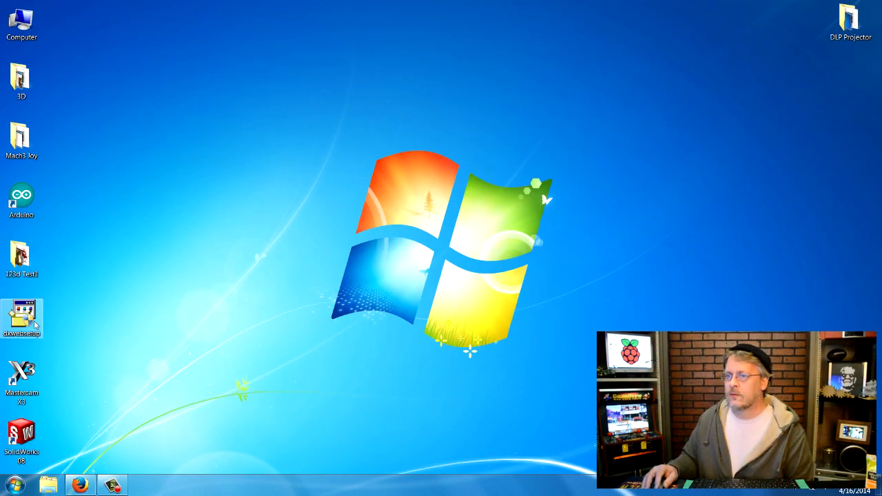
{"action": "left_click_drag", "start_coordinate": [22, 320], "coordinate": [457, 20]}
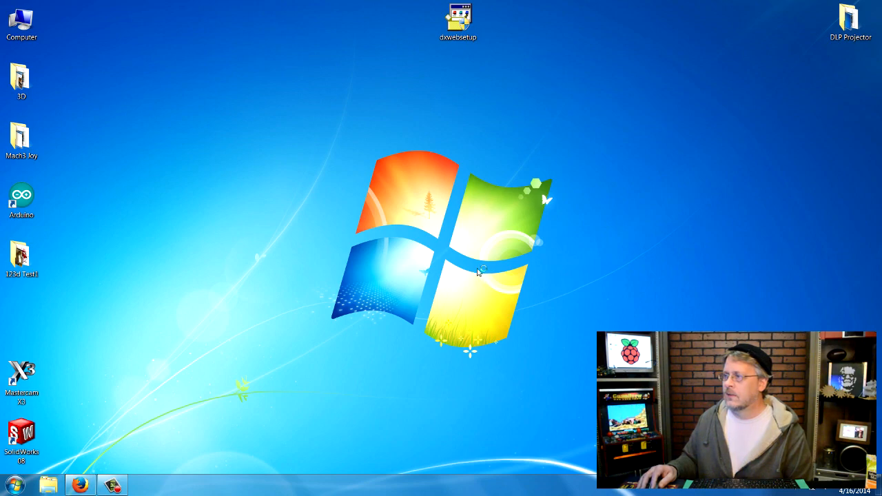
{"action": "double_click", "coordinate": [460, 13]}
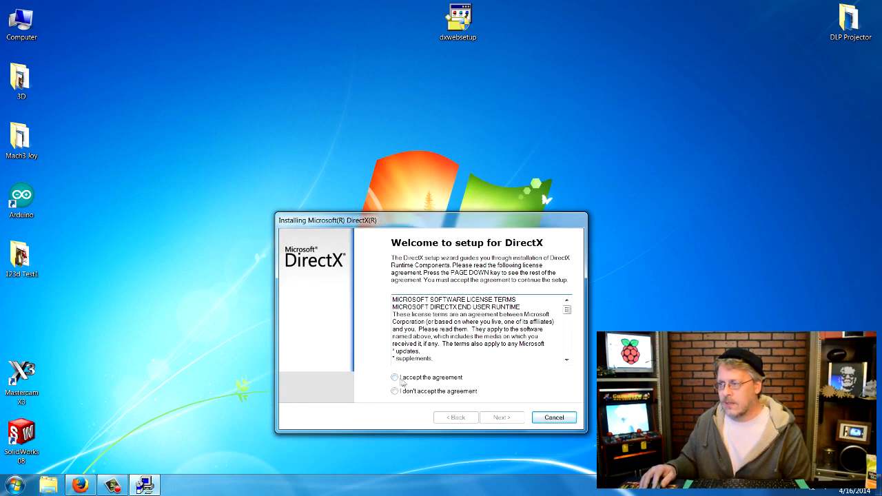
- Accept the DirectX license, decline the Bing Bar, and proceed to the runtime components step
{"action": "left_click", "coordinate": [394, 378]}
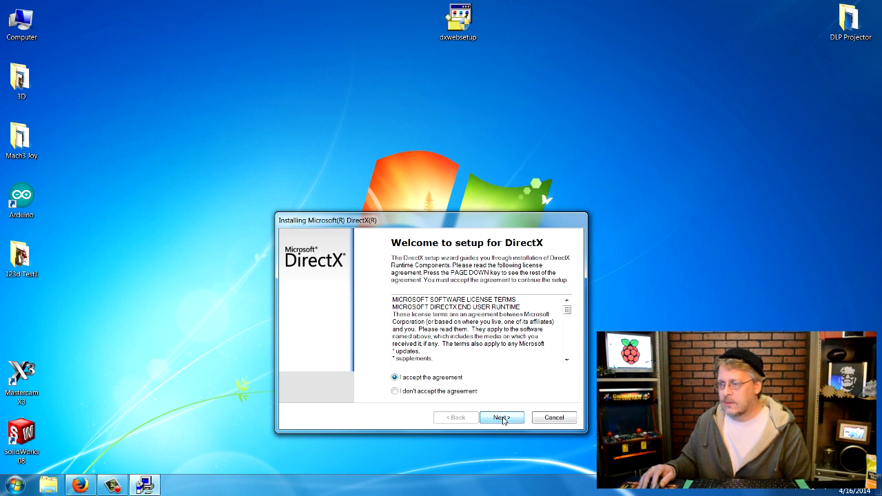
{"action": "left_click", "coordinate": [502, 417]}
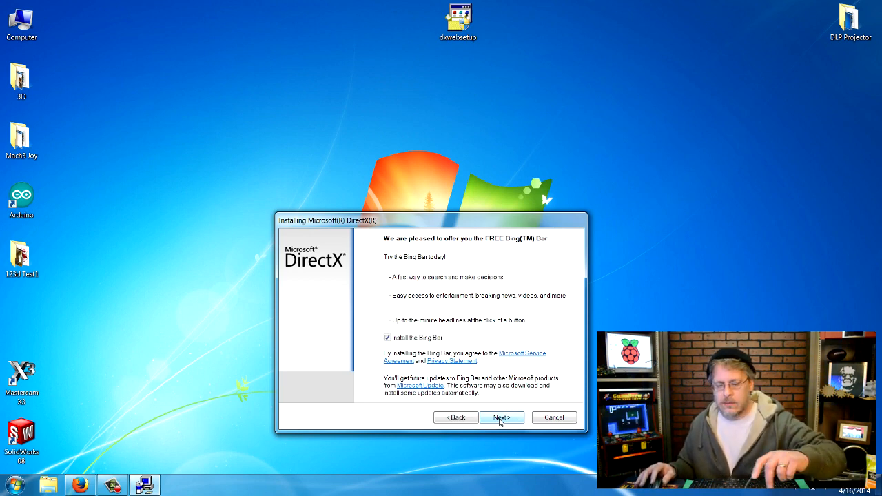
{"action": "mouse_move", "coordinate": [375, 342]}
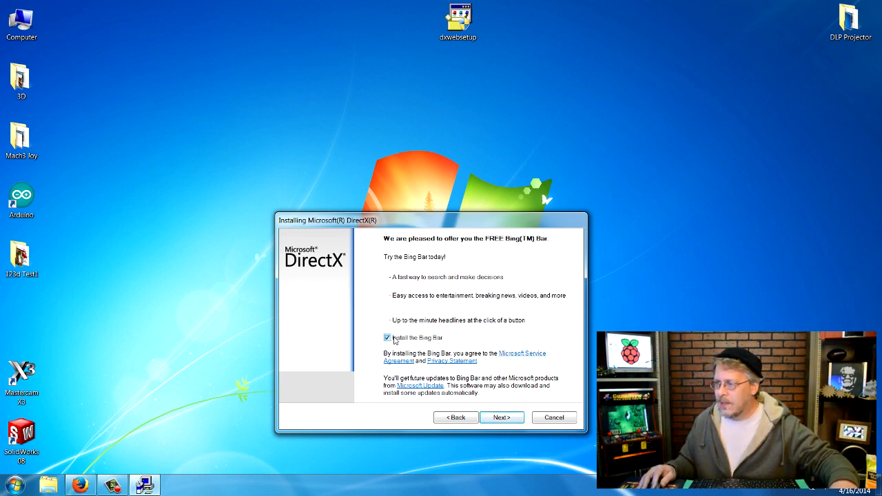
{"action": "left_click", "coordinate": [386, 337]}
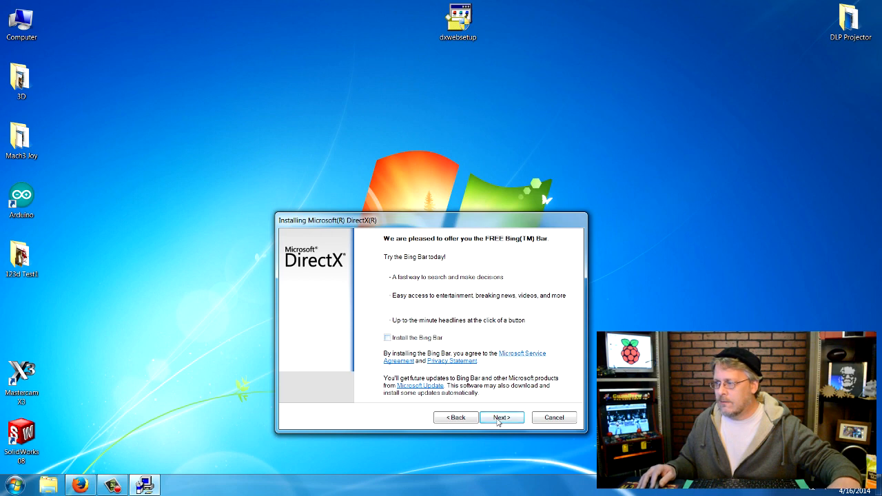
{"action": "left_click", "coordinate": [502, 418]}
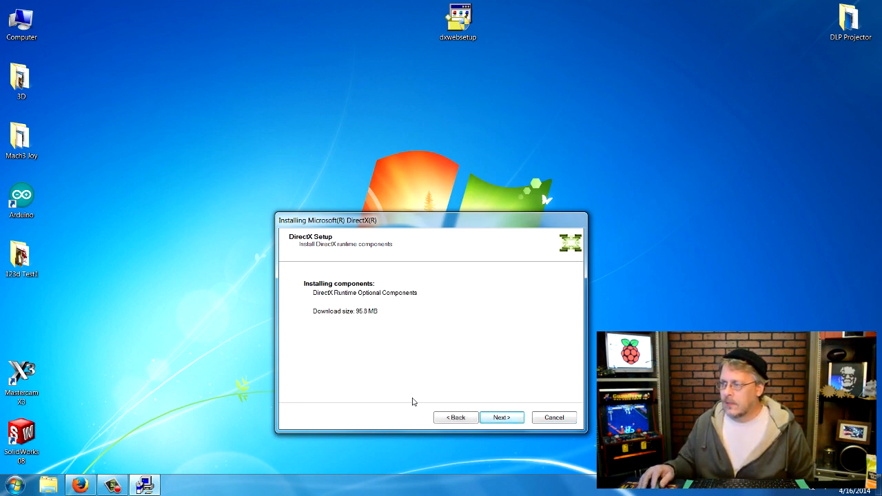
- Download and install the DirectX runtime components and finish the setup wizard
{"action": "left_click", "coordinate": [502, 417]}
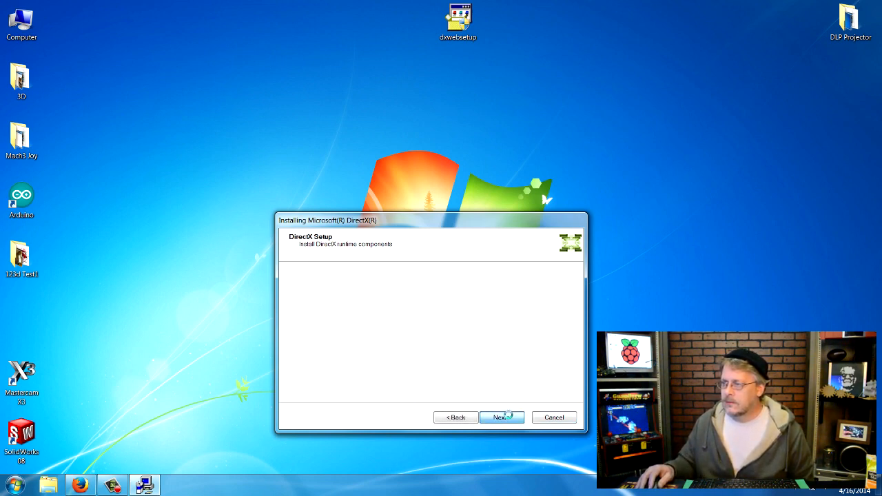
{"action": "left_click", "coordinate": [502, 416]}
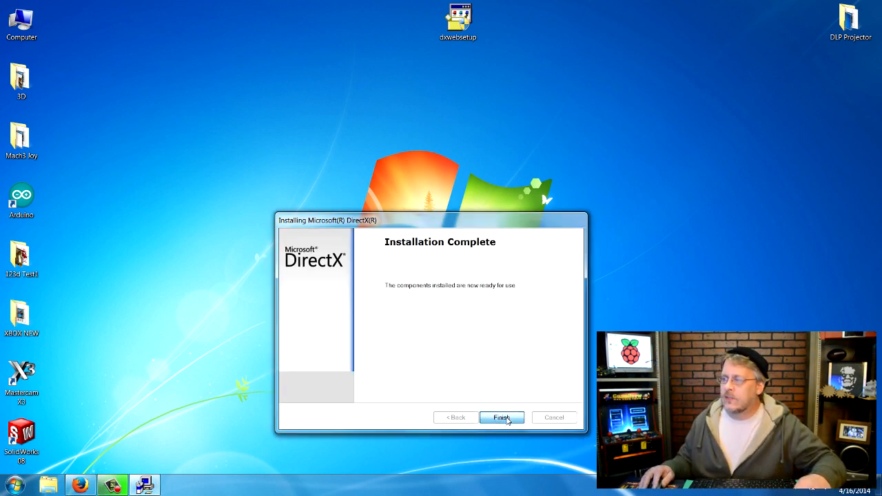
{"action": "left_click", "coordinate": [502, 418]}
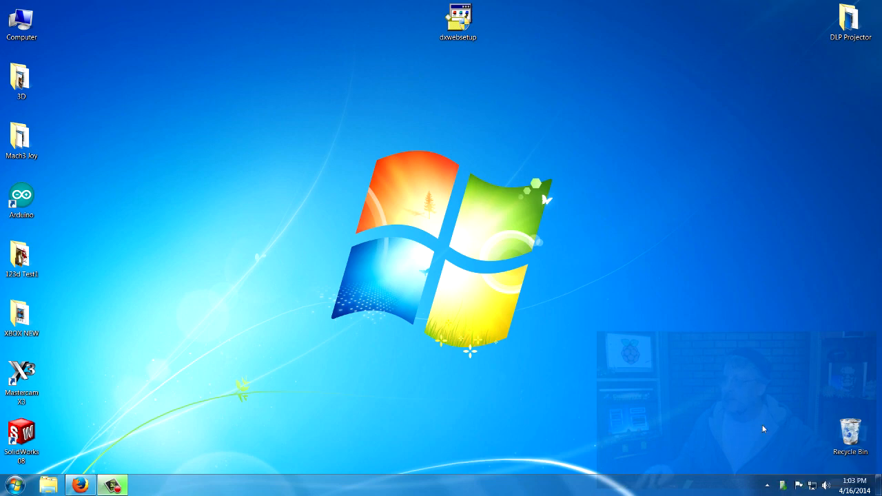
{"action": "mouse_move", "coordinate": [736, 420]}
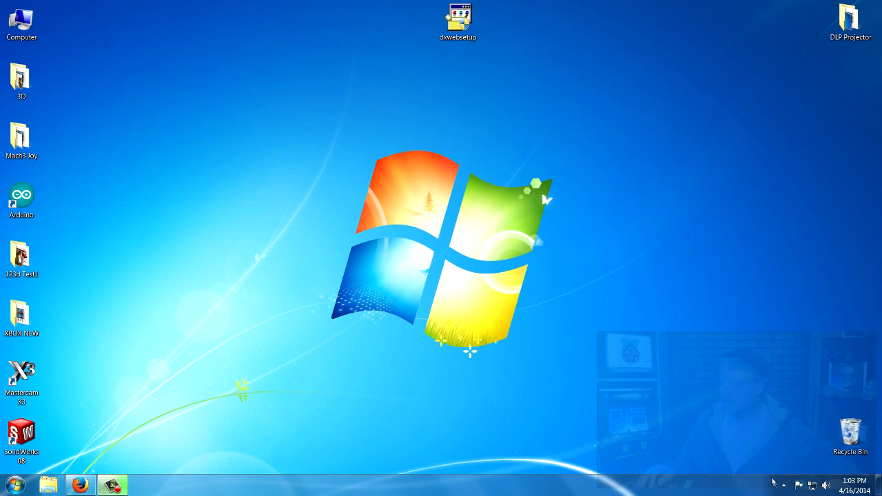
{"action": "left_click", "coordinate": [786, 482]}
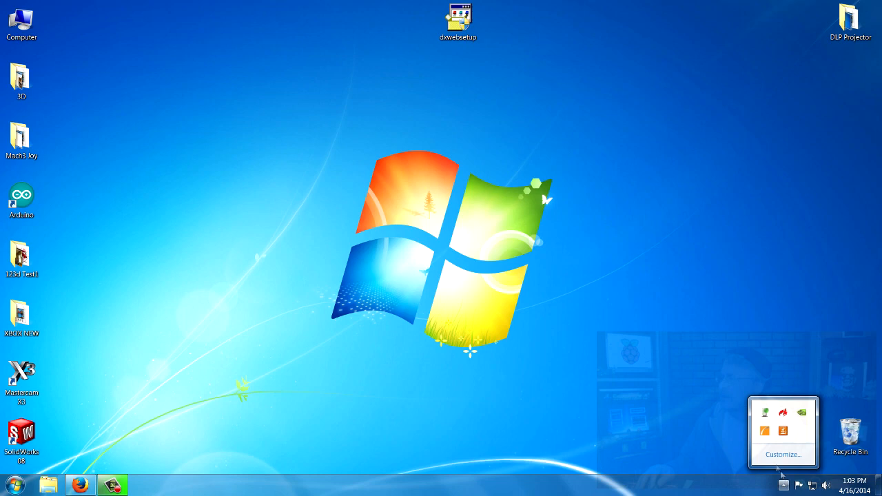
{"action": "mouse_move", "coordinate": [767, 414]}
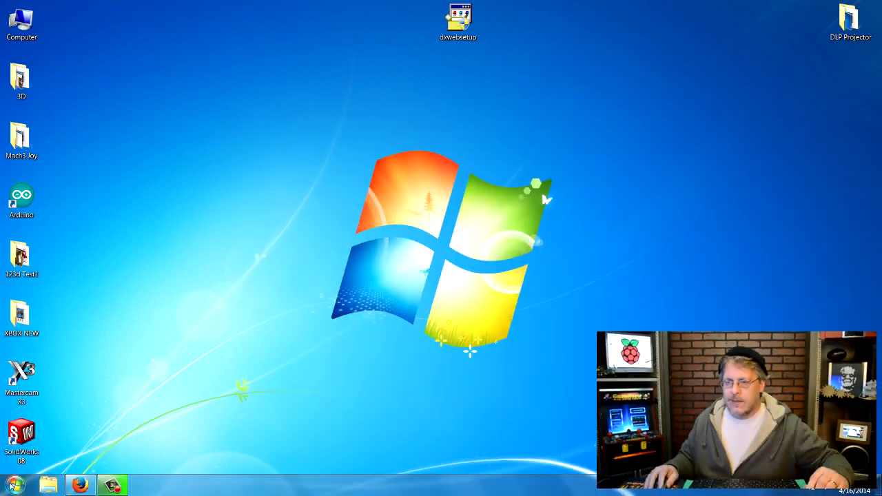
- Browse to C:\Mach3\PlugIns in Windows Explorer
{"action": "double_click", "coordinate": [22, 17]}
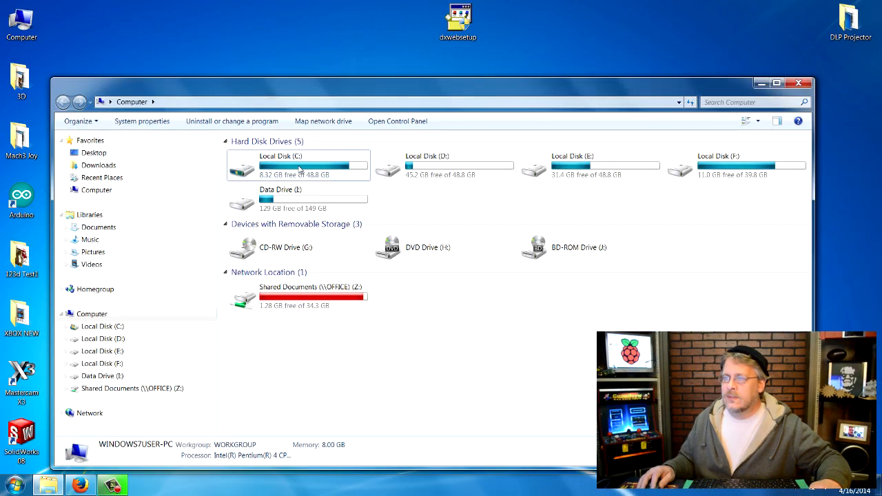
{"action": "double_click", "coordinate": [300, 165]}
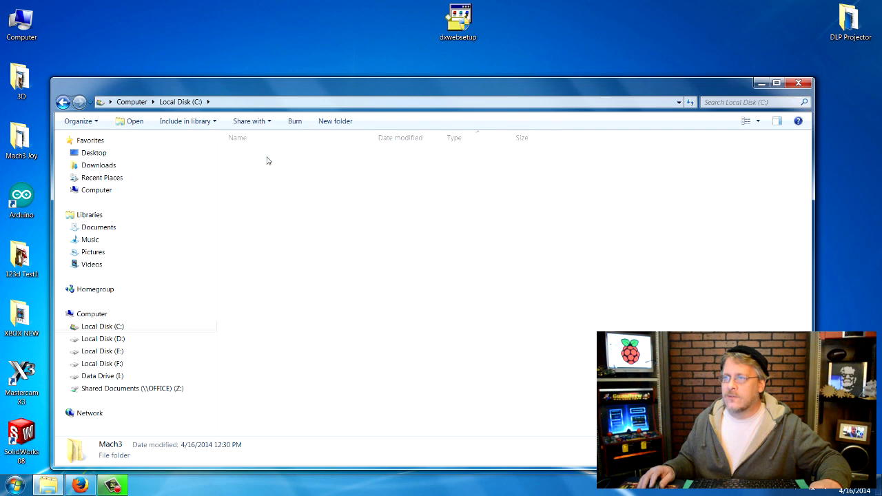
{"action": "double_click", "coordinate": [110, 447]}
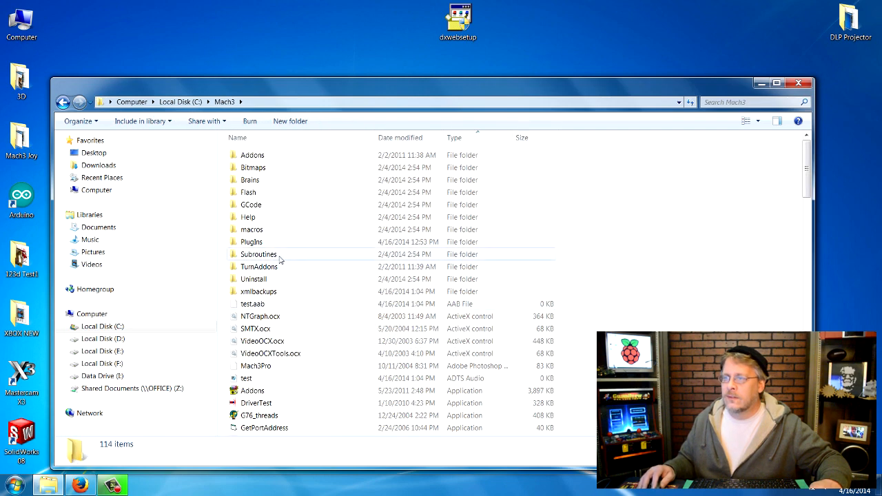
{"action": "double_click", "coordinate": [251, 241]}
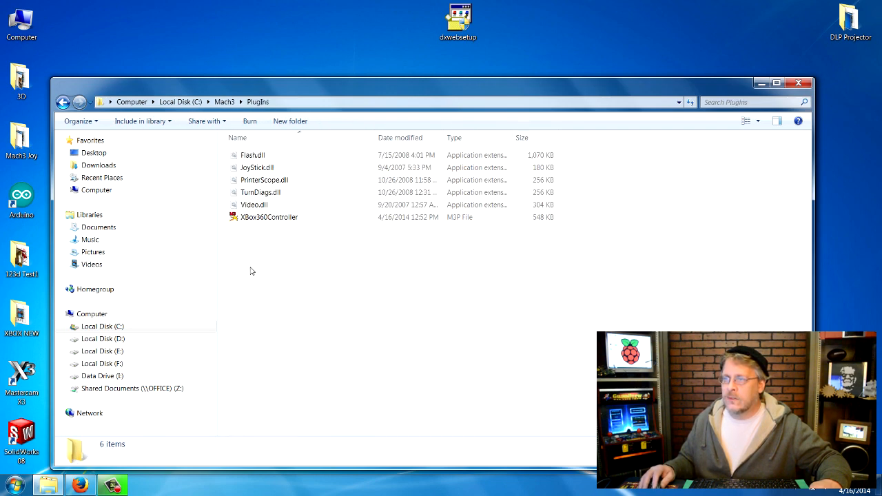
{"action": "mouse_move", "coordinate": [278, 218]}
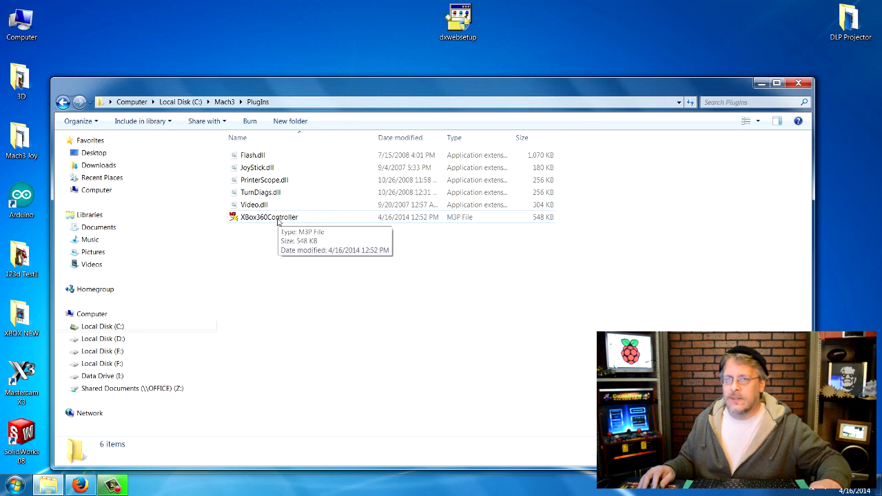
- Install XBox360Controller.m3p and acknowledge the plugin-installed message
{"action": "double_click", "coordinate": [269, 217]}
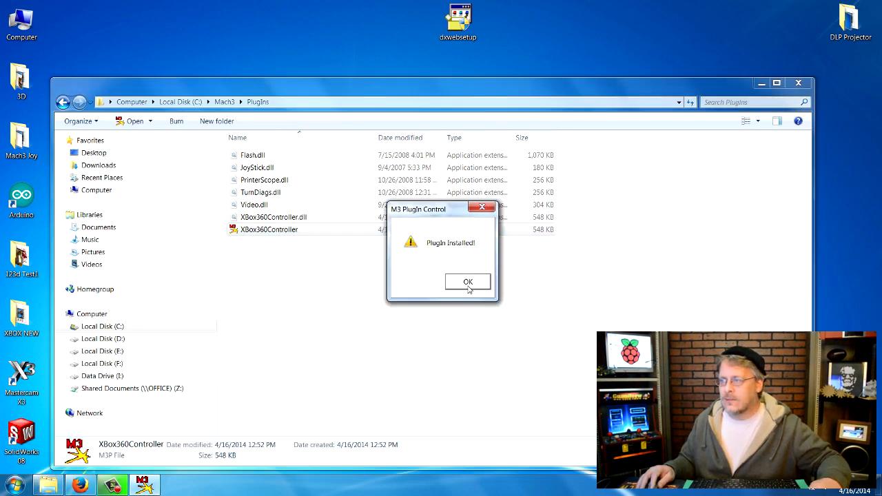
{"action": "left_click", "coordinate": [467, 281]}
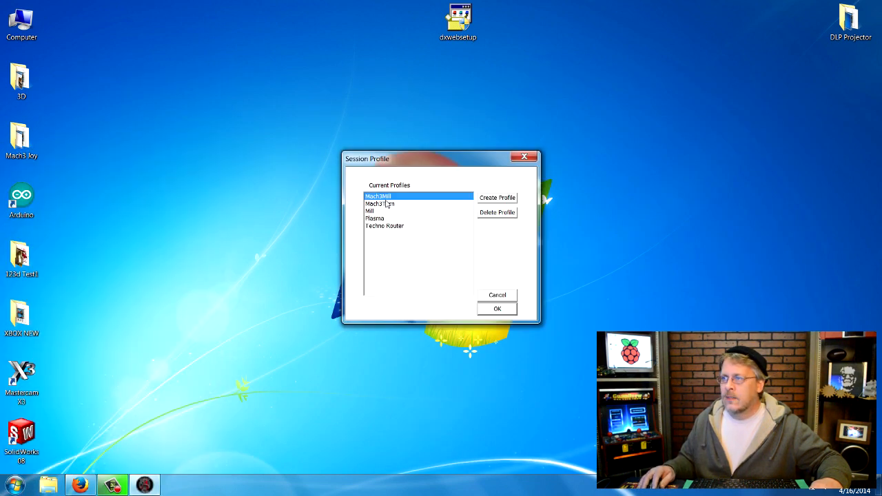
- Start Mach3 with the Mach3Mill profile and bring up Config Plugins
{"action": "left_click", "coordinate": [497, 309]}
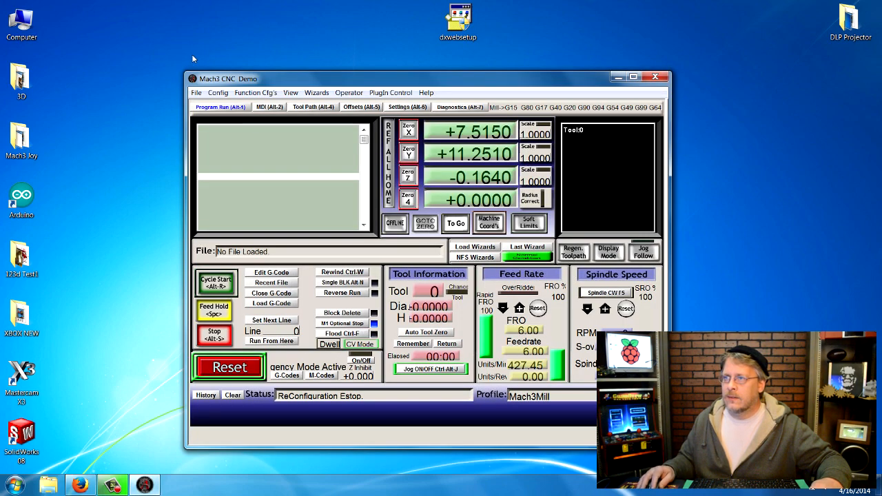
{"action": "left_click", "coordinate": [218, 92]}
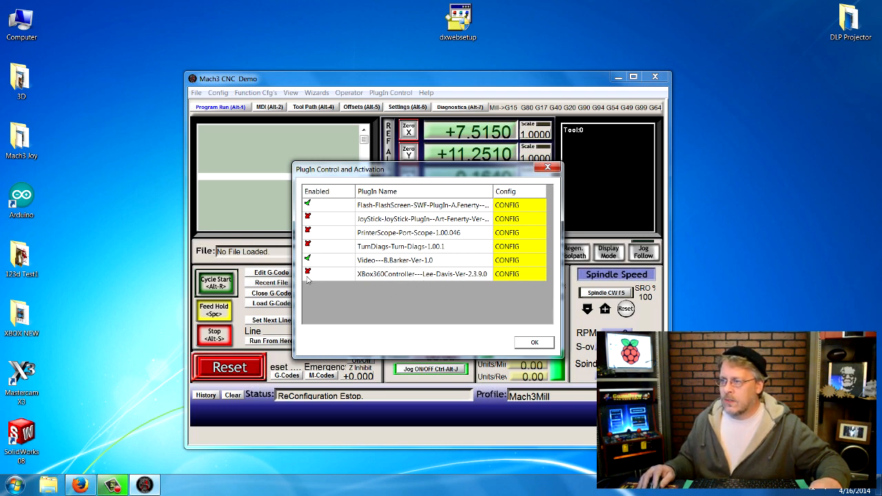
- Enable the XBox360Controller plugin and enter its CONFIG mapping screen
{"action": "left_click", "coordinate": [307, 273]}
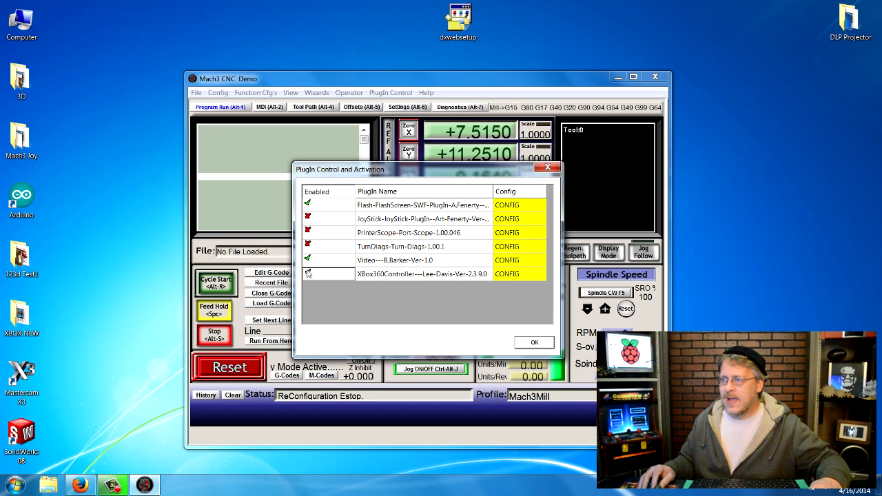
{"action": "left_click", "coordinate": [307, 272]}
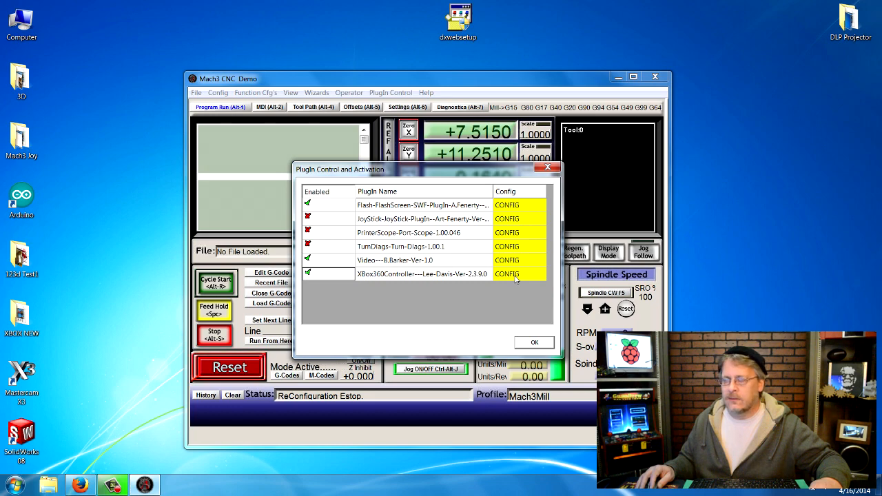
{"action": "left_click", "coordinate": [507, 273]}
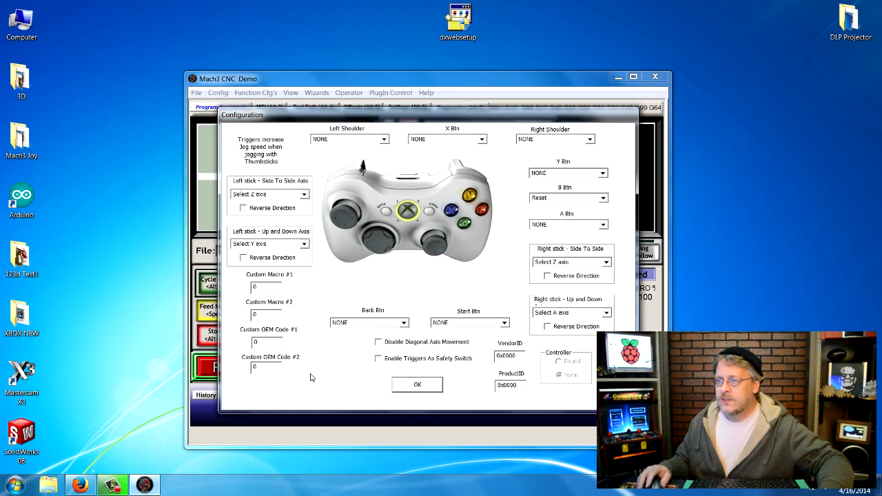
{"action": "mouse_move", "coordinate": [315, 329]}
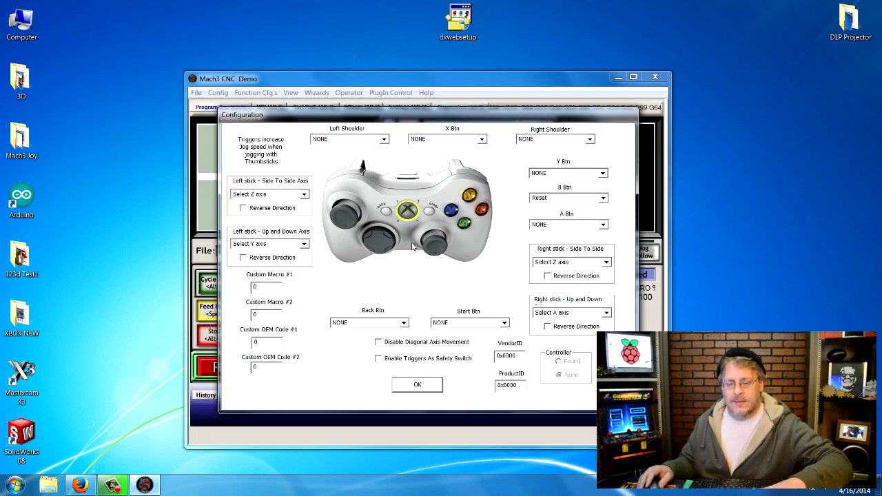
{"action": "mouse_move", "coordinate": [424, 258]}
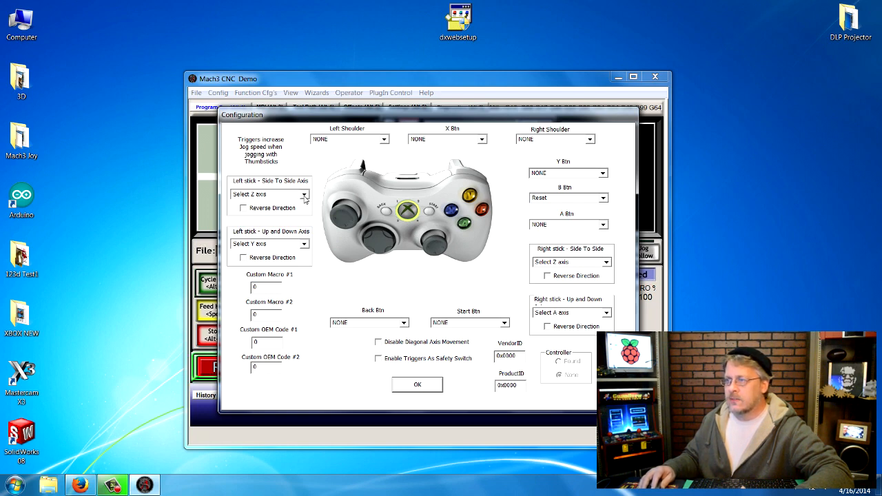
{"action": "left_click", "coordinate": [304, 195]}
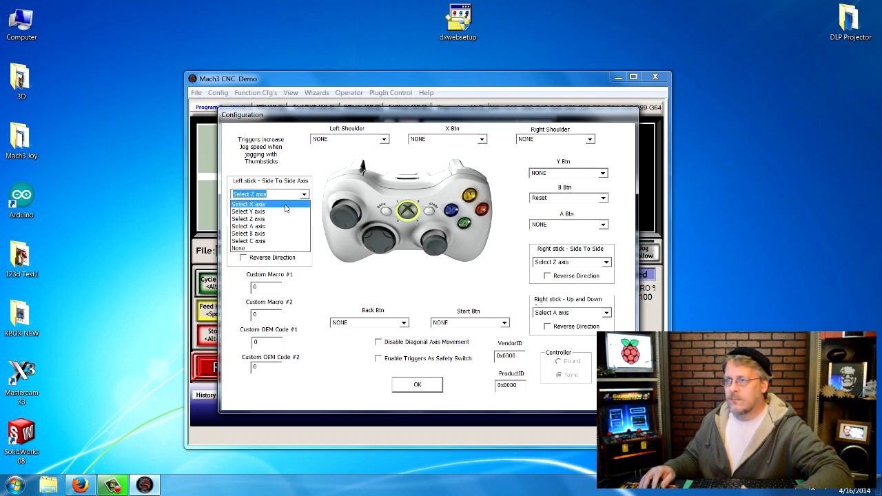
{"action": "left_click", "coordinate": [266, 204]}
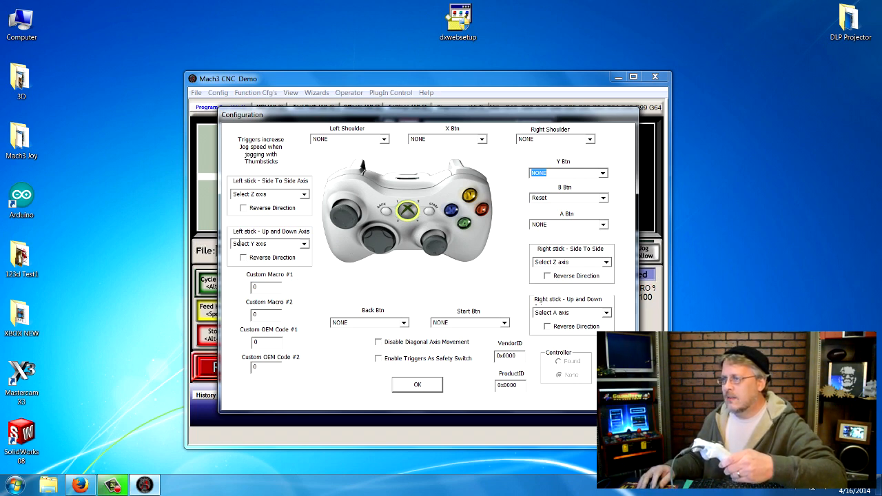
{"action": "mouse_move", "coordinate": [295, 190]}
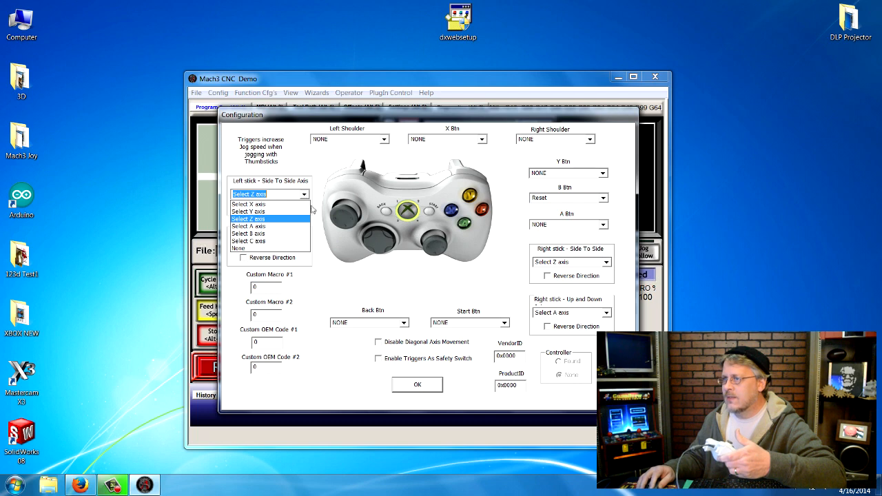
- Set left stick side-to-side to None and up-and-down to the Z axis
{"action": "left_click", "coordinate": [239, 248]}
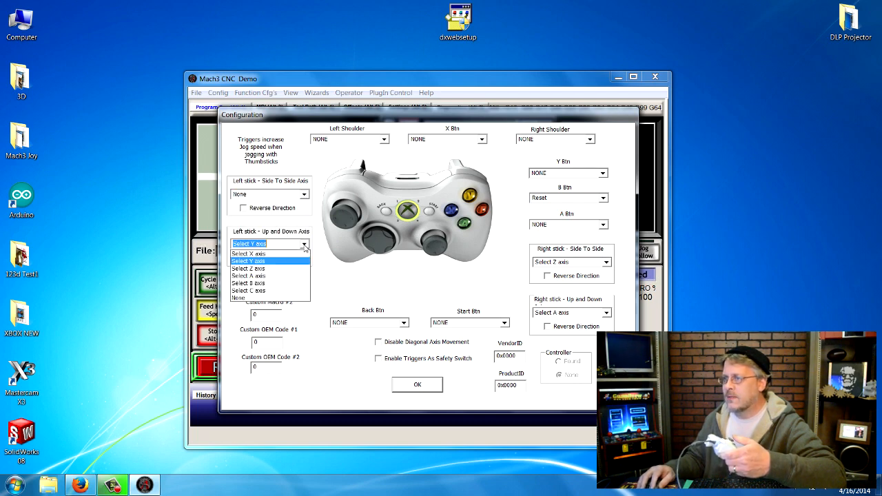
{"action": "left_click", "coordinate": [248, 276]}
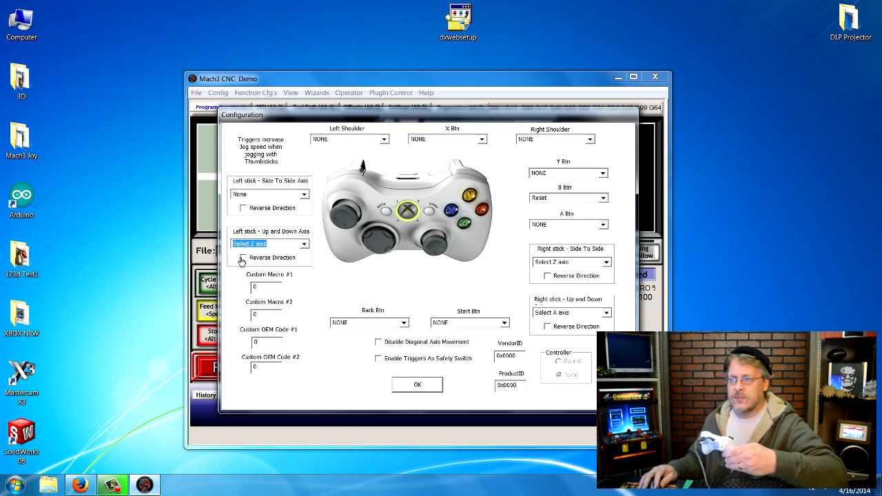
{"action": "mouse_move", "coordinate": [328, 284]}
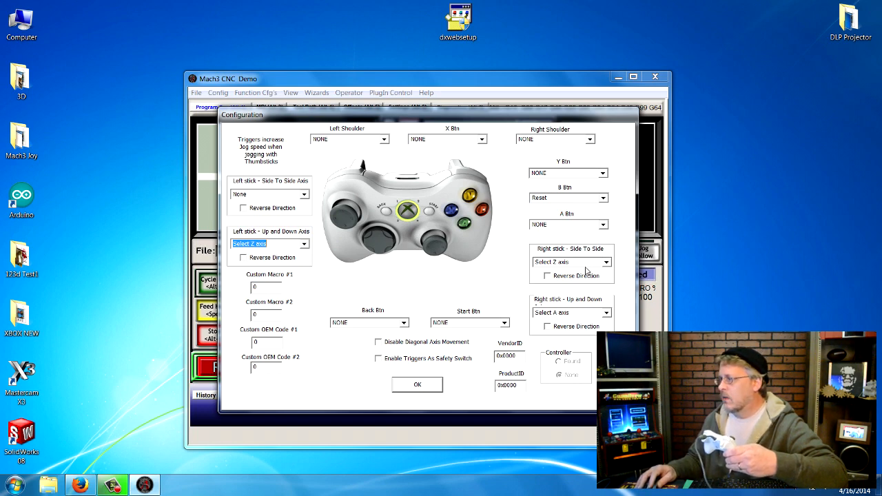
{"action": "mouse_move", "coordinate": [599, 273]}
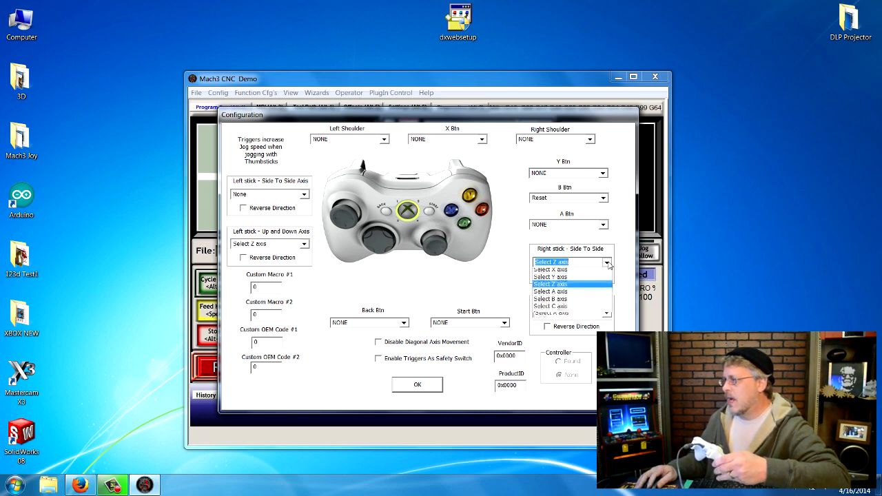
- Map right stick side-to-side to X and up-and-down to Y, then OK the configuration
{"action": "left_click", "coordinate": [550, 284]}
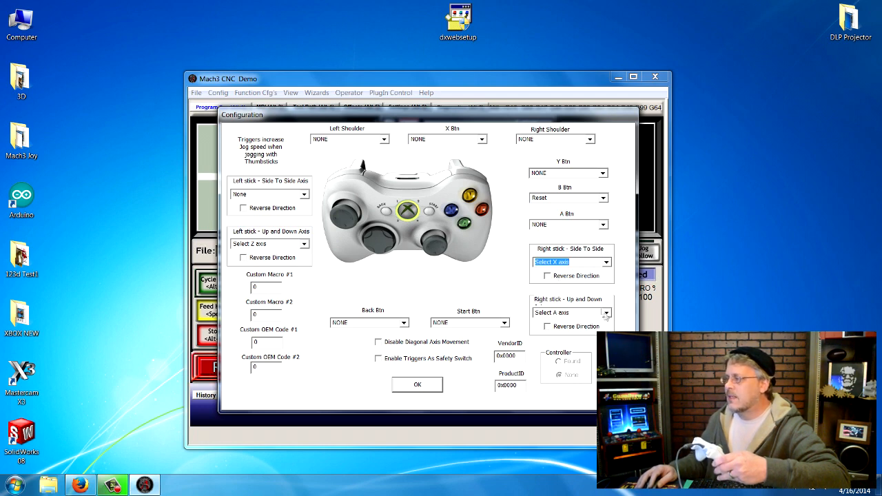
{"action": "left_click", "coordinate": [607, 313]}
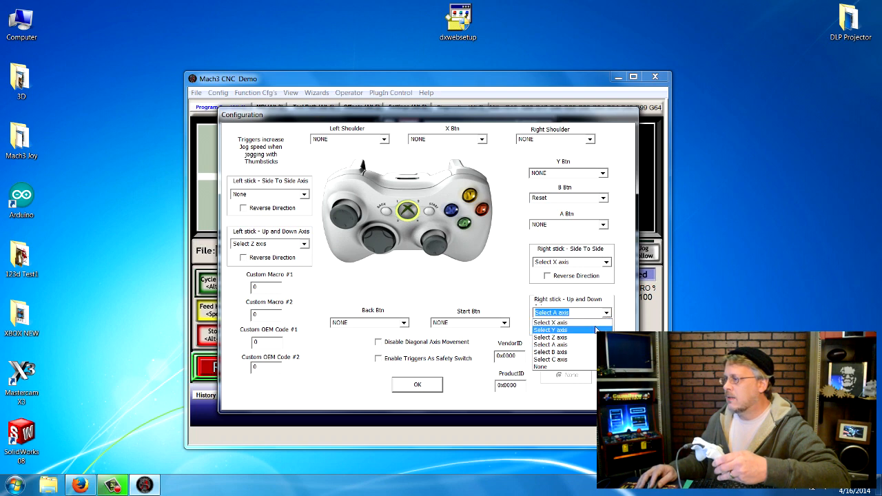
{"action": "left_click", "coordinate": [551, 329]}
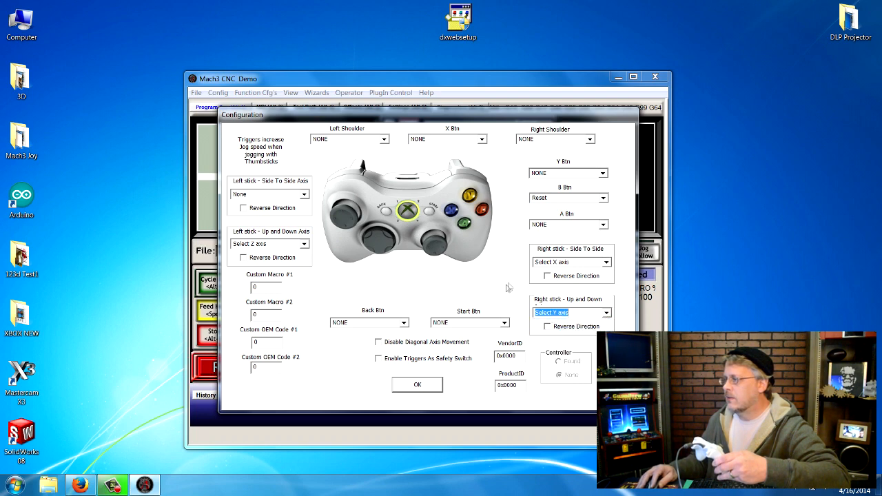
{"action": "mouse_move", "coordinate": [497, 289]}
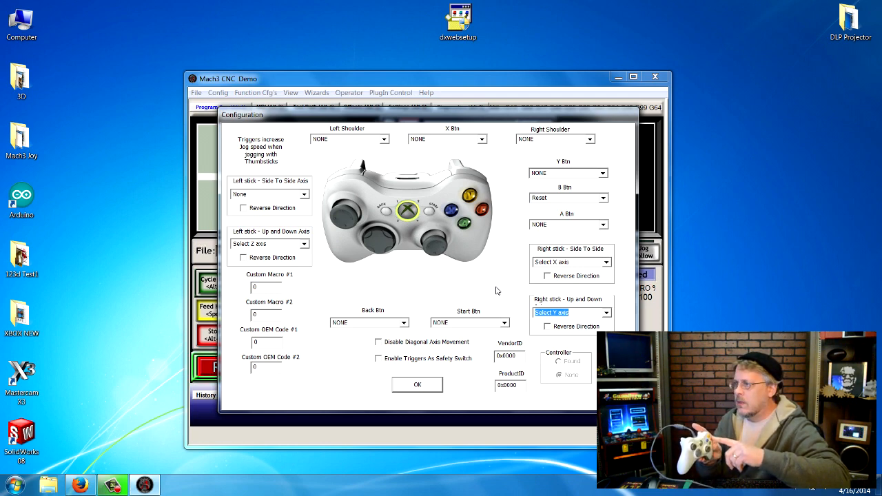
{"action": "mouse_move", "coordinate": [444, 214]}
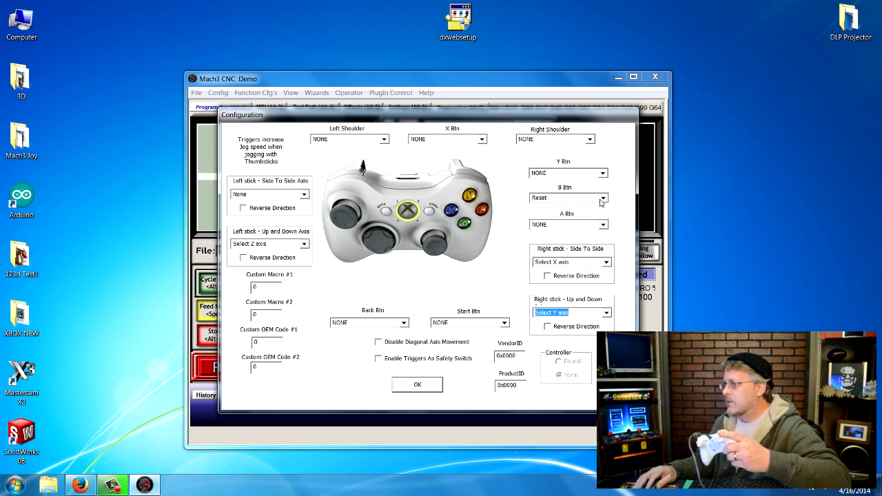
{"action": "left_click", "coordinate": [604, 198]}
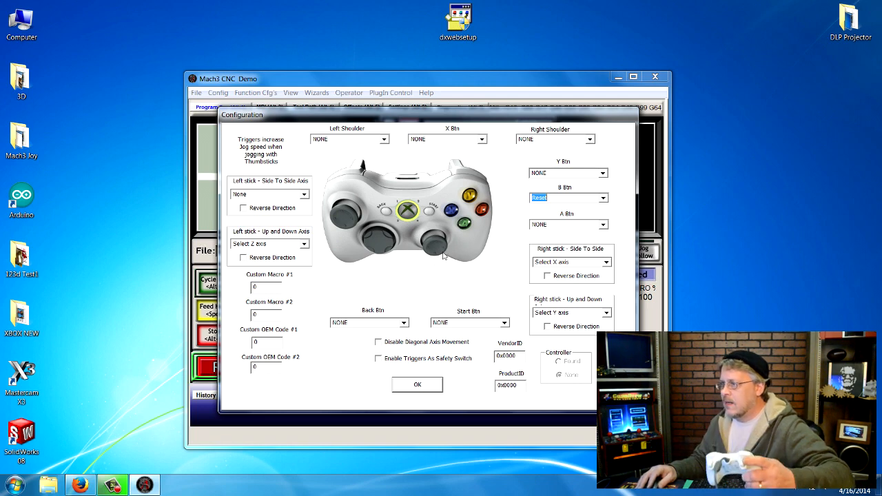
{"action": "mouse_move", "coordinate": [373, 157]}
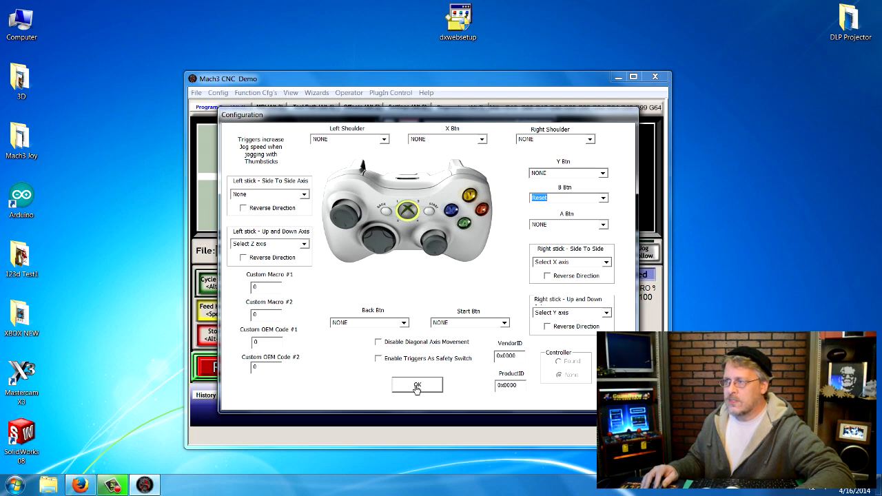
{"action": "left_click", "coordinate": [417, 384]}
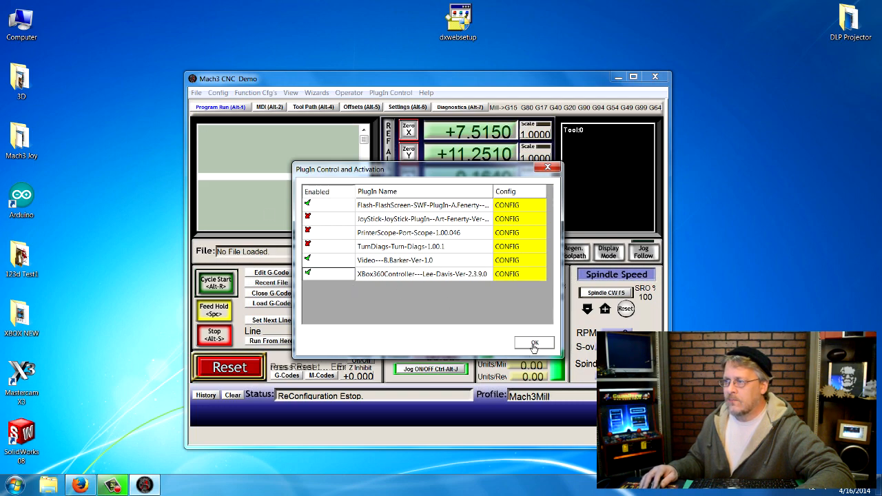
- Dismiss the Plugin Control list and close Mach3 for a restart
{"action": "left_click", "coordinate": [535, 344]}
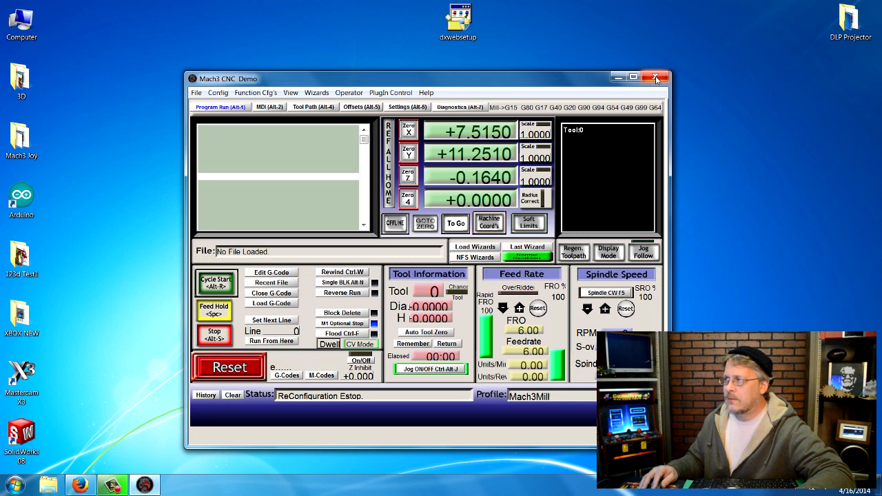
{"action": "left_click", "coordinate": [656, 77]}
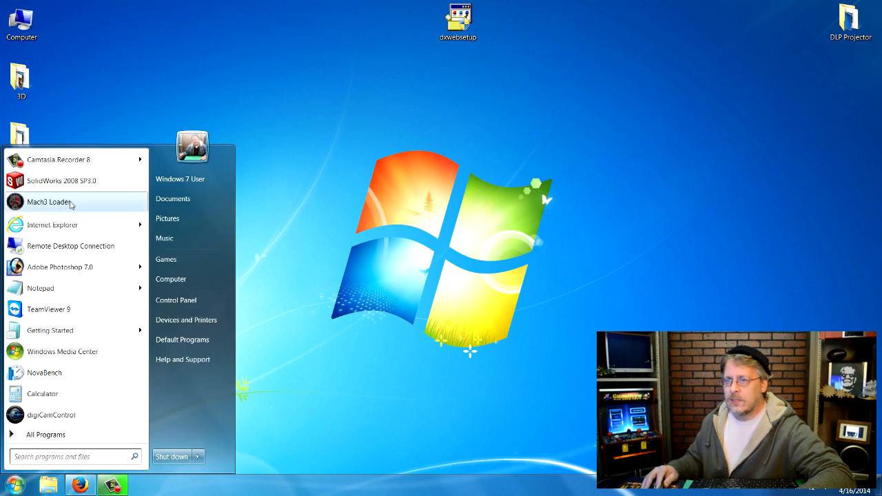
- Relaunch Mach3 Loader with the Mach3Mill profile and Reset out of emergency mode
{"action": "left_click", "coordinate": [48, 201]}
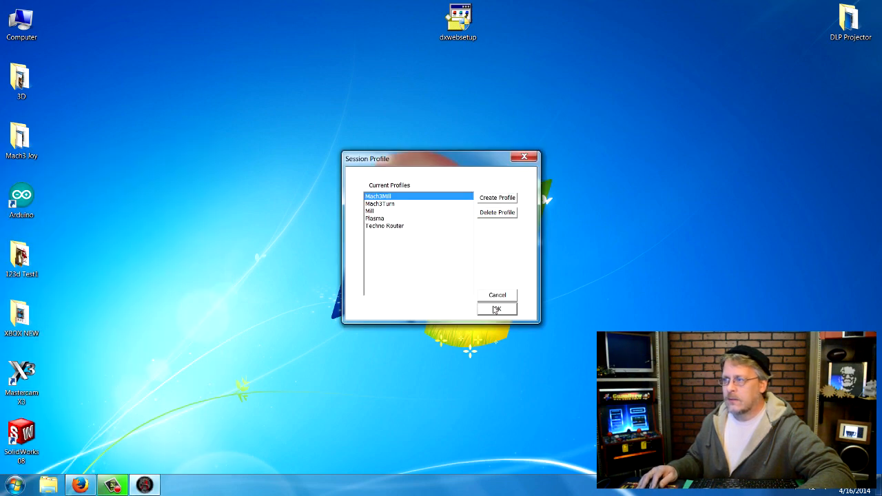
{"action": "left_click", "coordinate": [497, 309]}
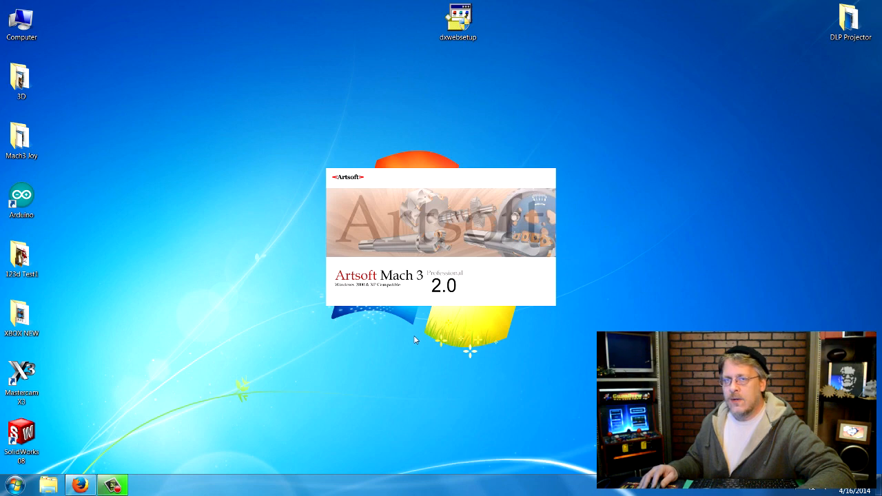
{"action": "mouse_move", "coordinate": [380, 383]}
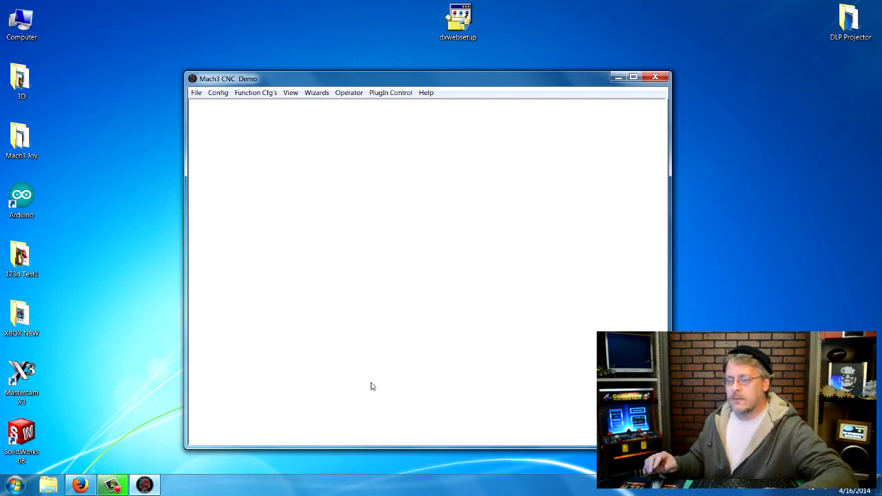
{"action": "mouse_move", "coordinate": [373, 379]}
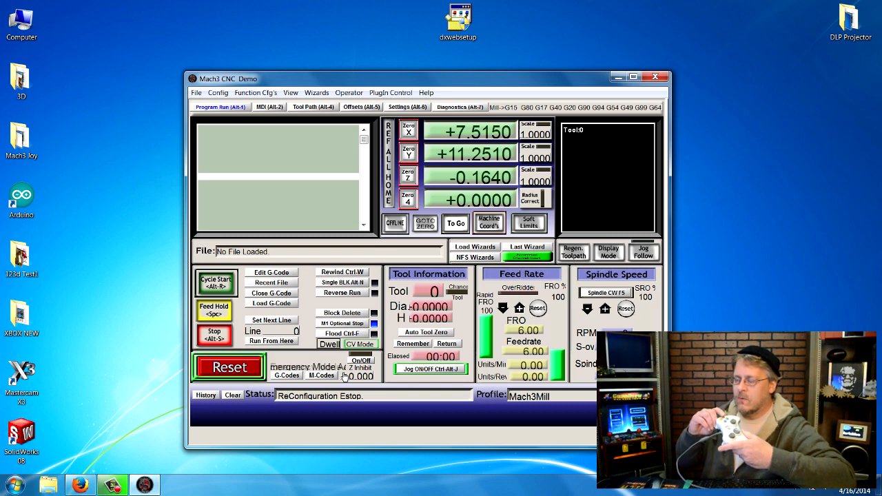
{"action": "left_click", "coordinate": [227, 367]}
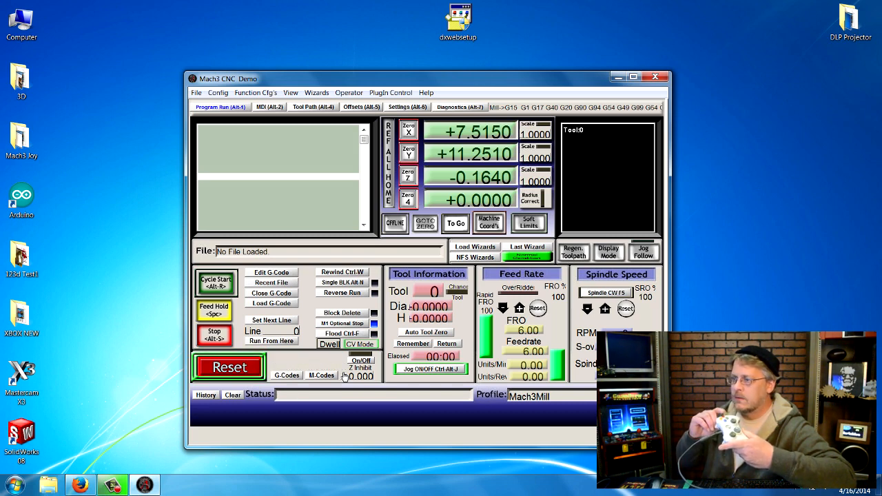